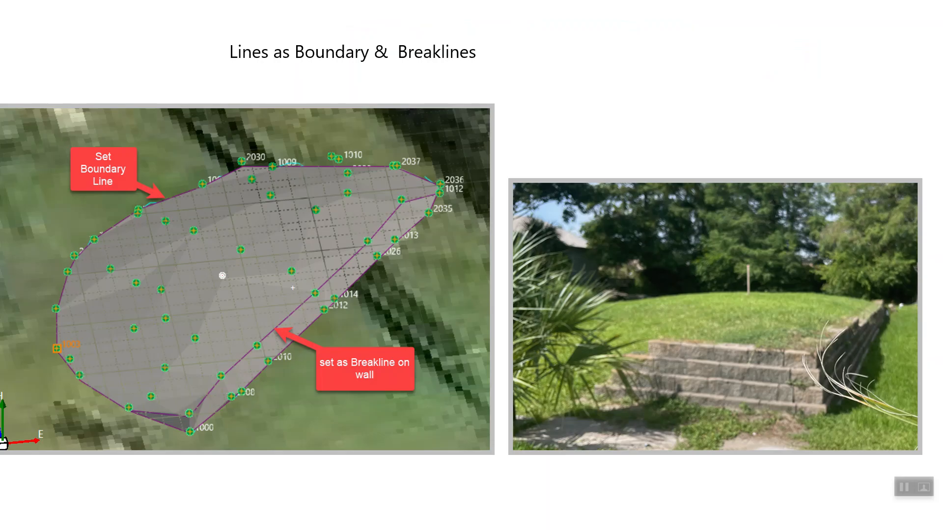
mouse_move(713, 327)
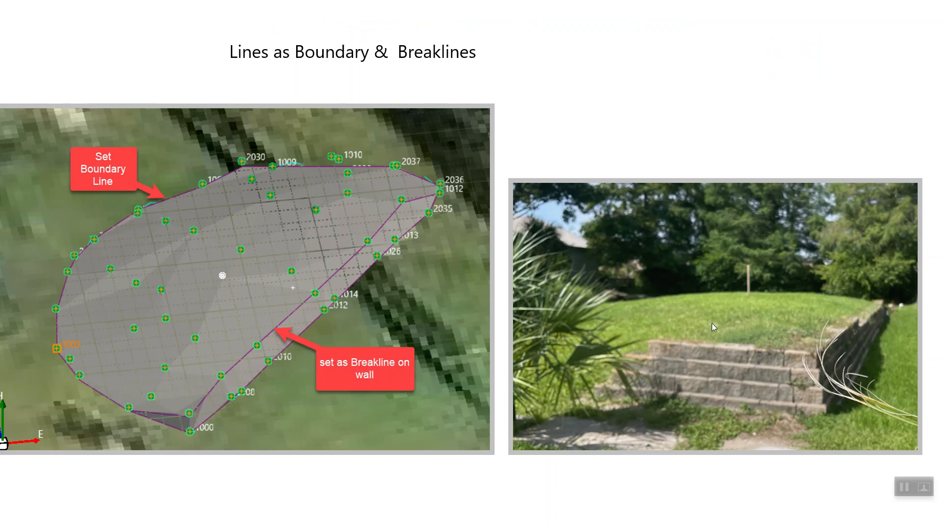
mouse_move(239, 431)
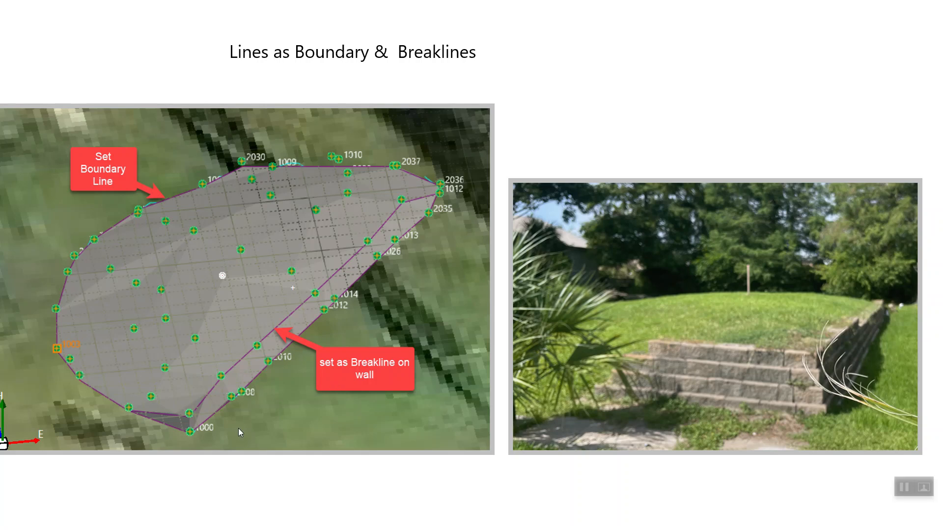
mouse_move(166, 415)
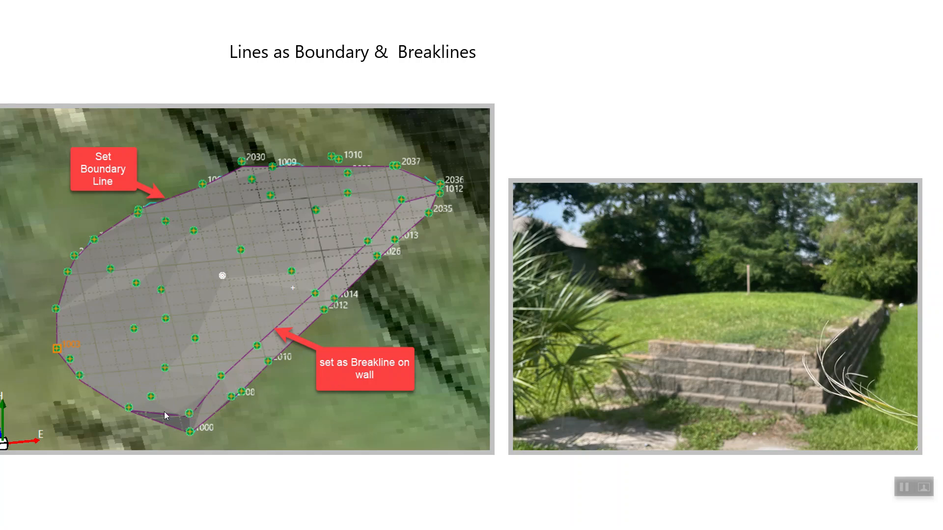
mouse_move(878, 298)
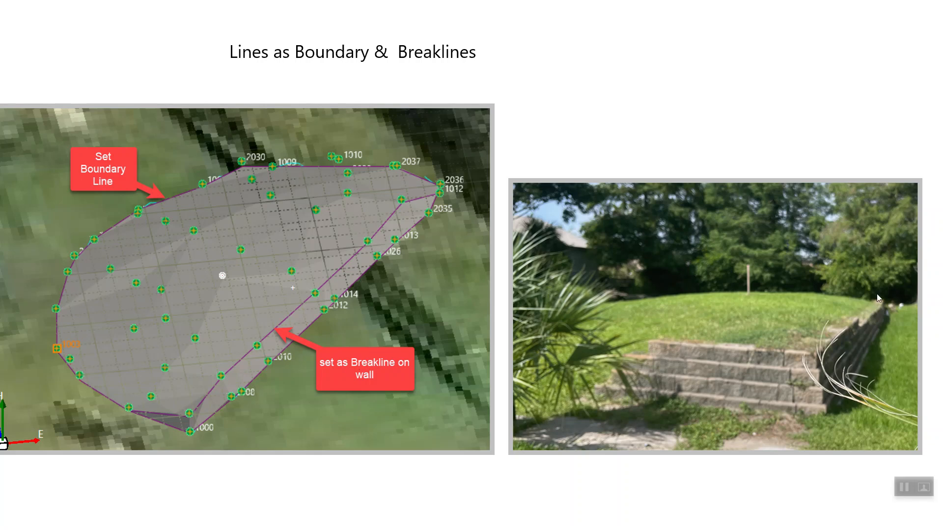
mouse_move(686, 378)
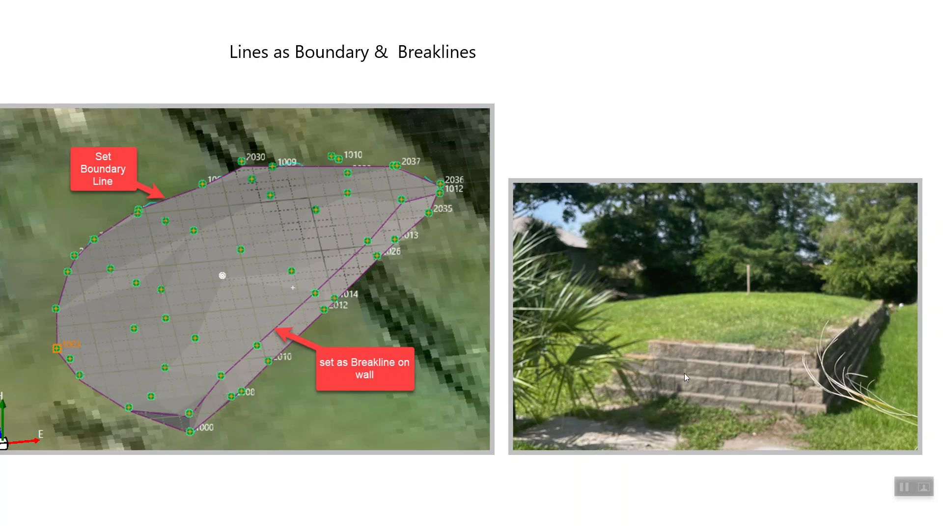
mouse_move(154, 299)
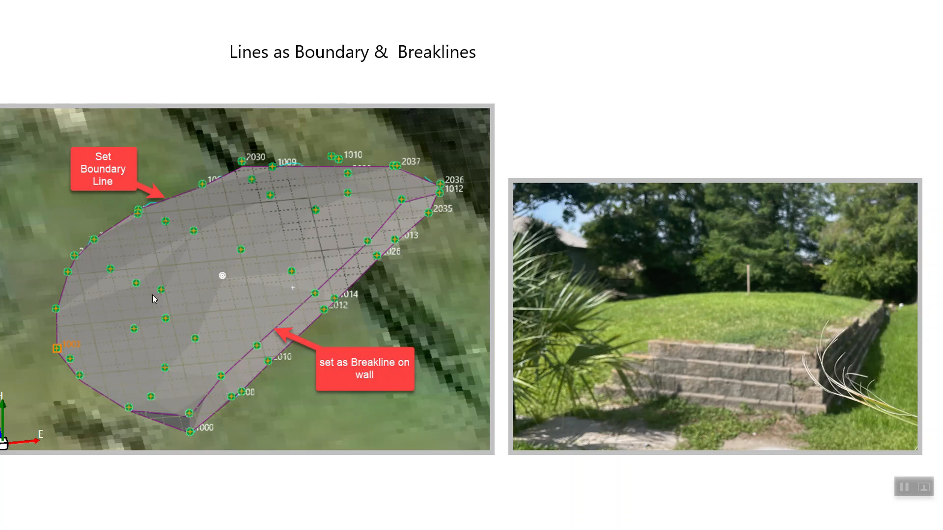
mouse_move(67, 317)
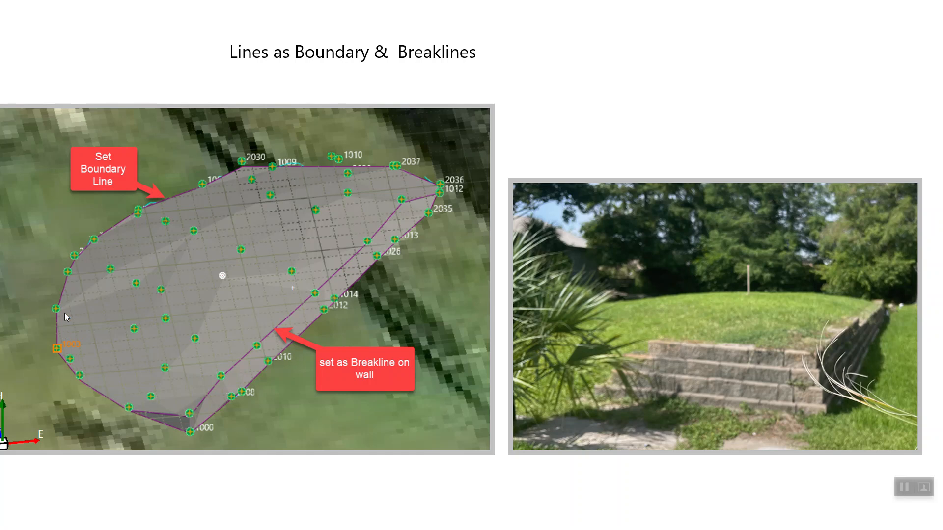
mouse_move(511, 340)
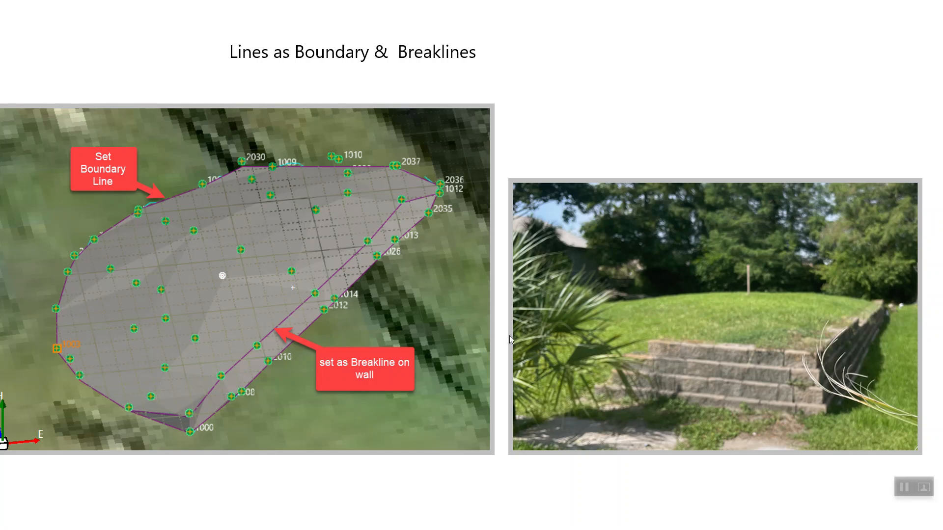
mouse_move(192, 200)
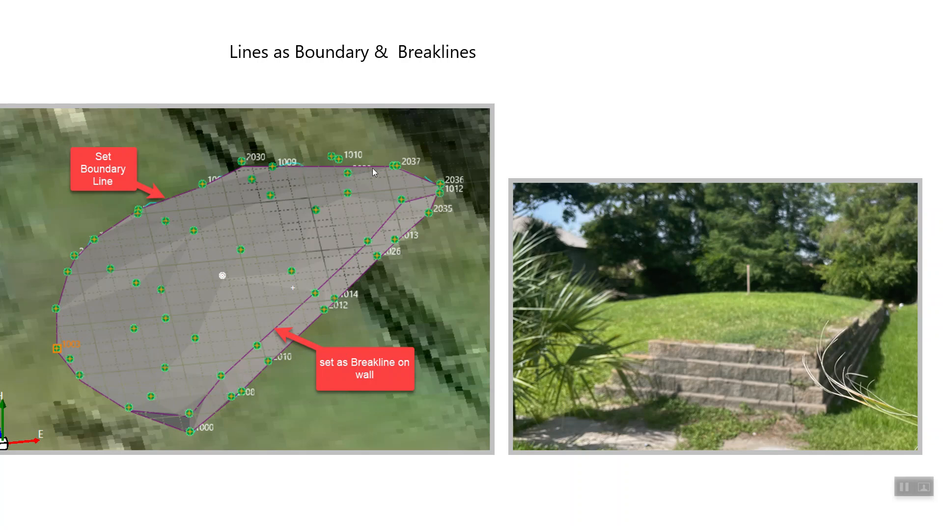
mouse_move(300, 292)
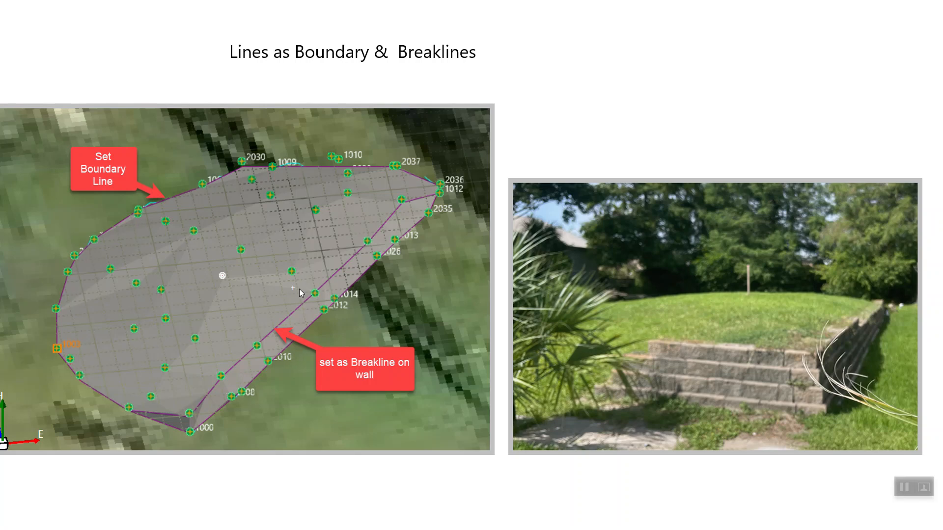
mouse_move(707, 327)
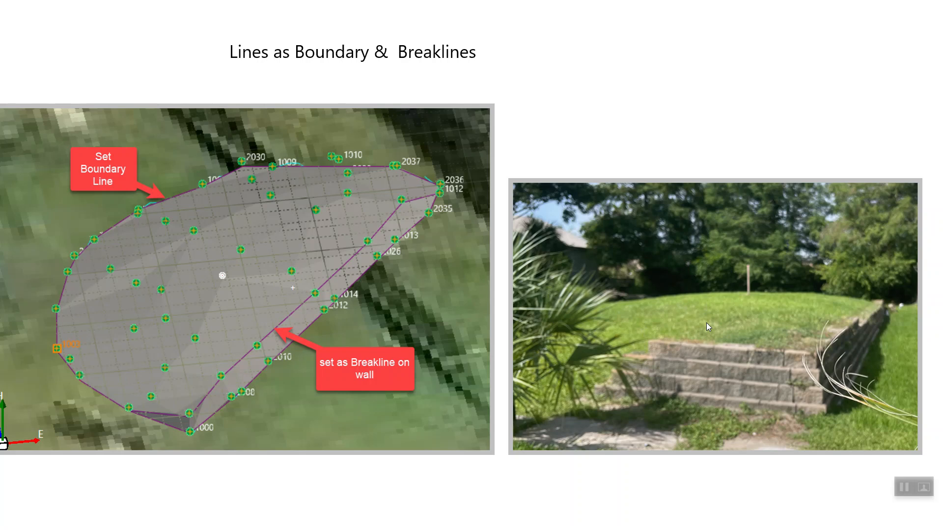
mouse_move(642, 354)
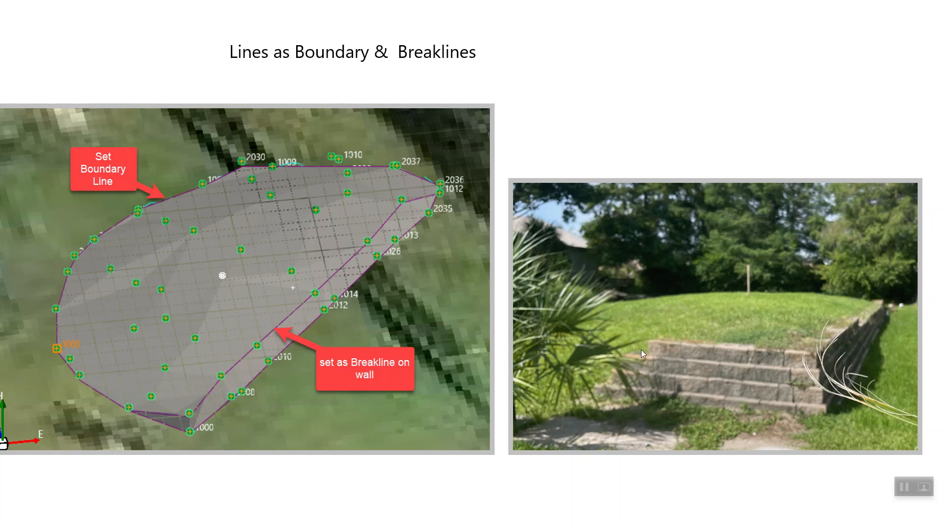
mouse_move(788, 356)
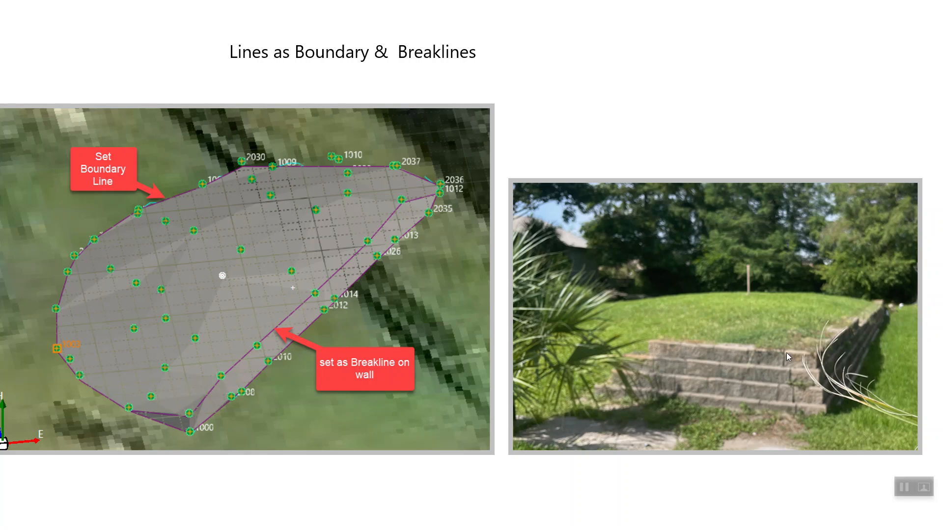
mouse_move(200, 413)
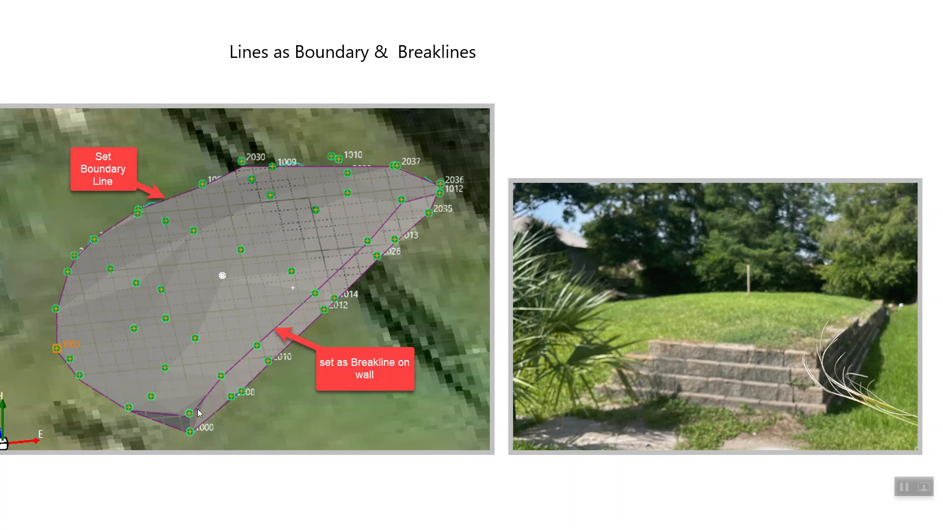
mouse_move(246, 359)
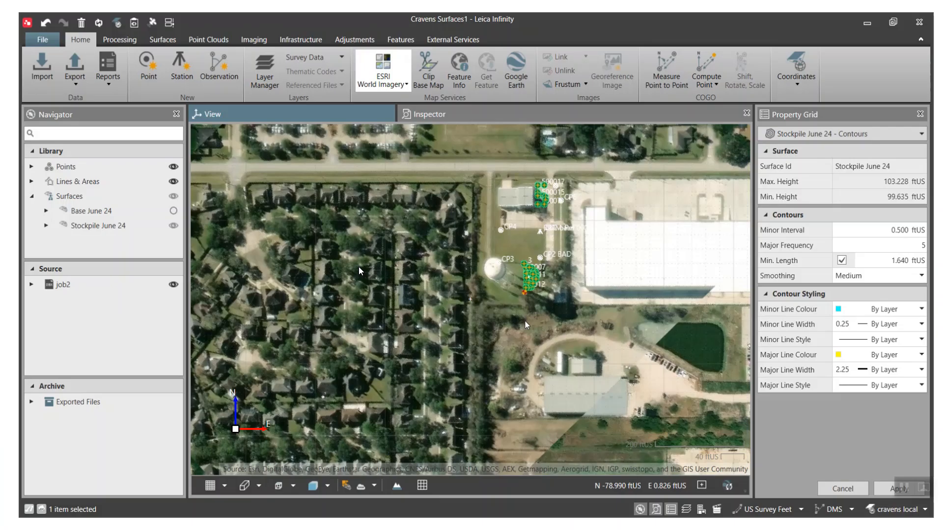
mouse_move(194, 508)
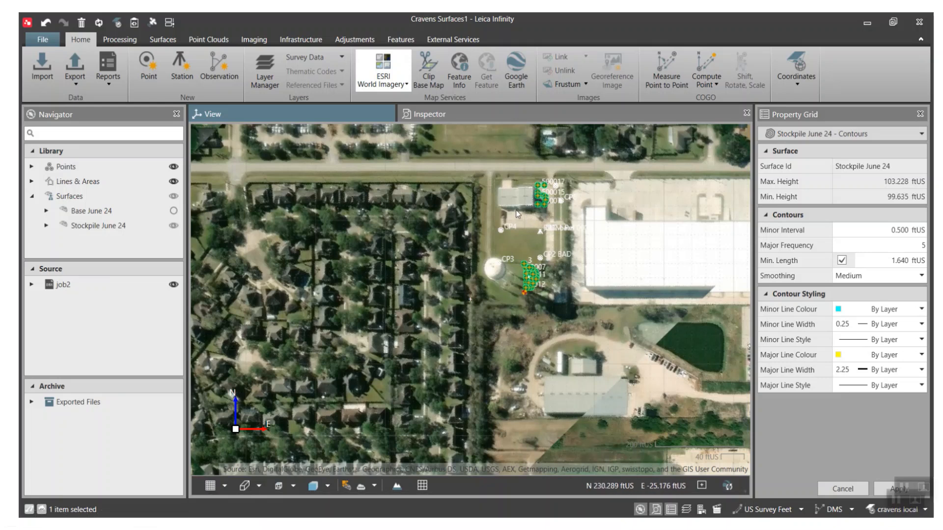
mouse_move(518, 214)
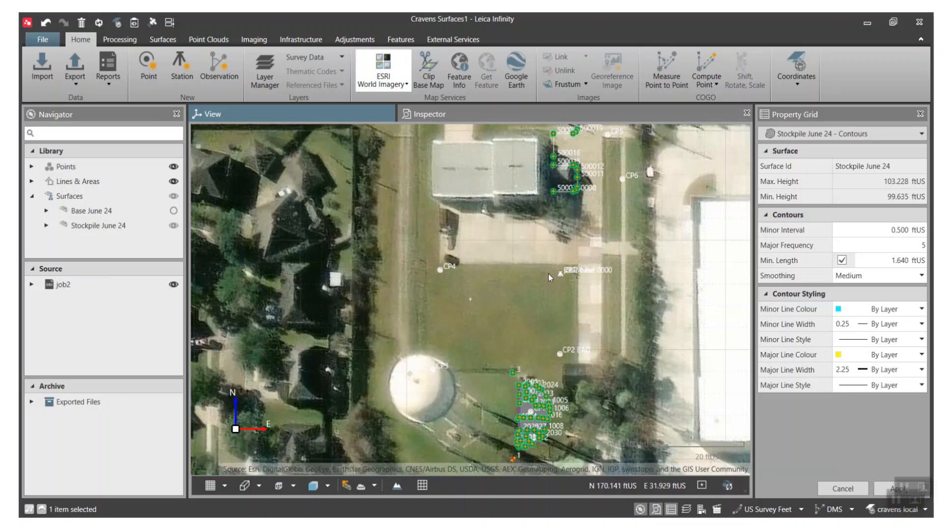
mouse_move(526, 399)
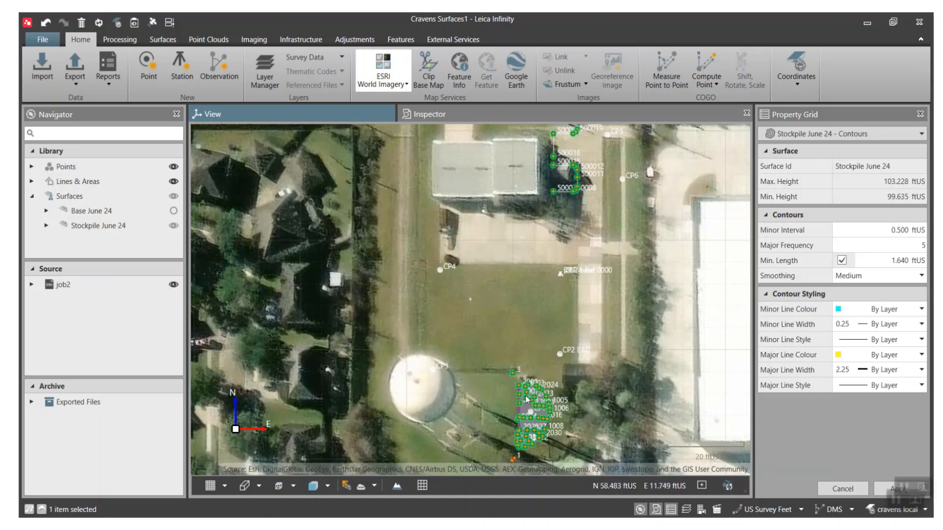
Step: Zoom the aerial map in to the stockpile points beside the water tank
scroll("down", 3)
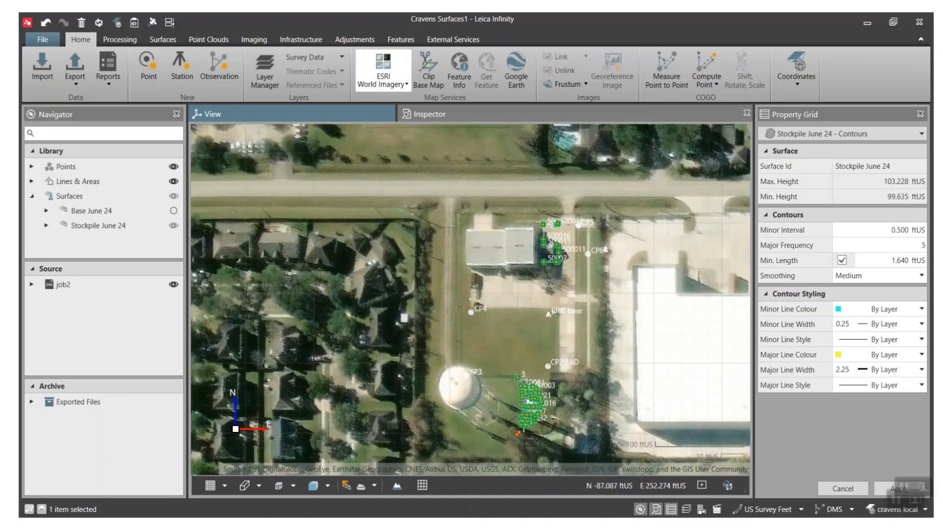
mouse_move(520, 410)
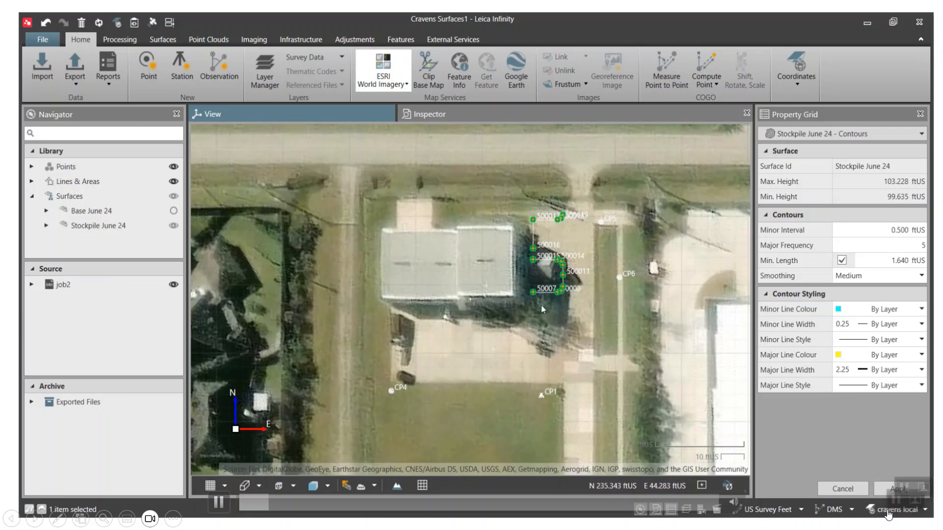
scroll("down", 3)
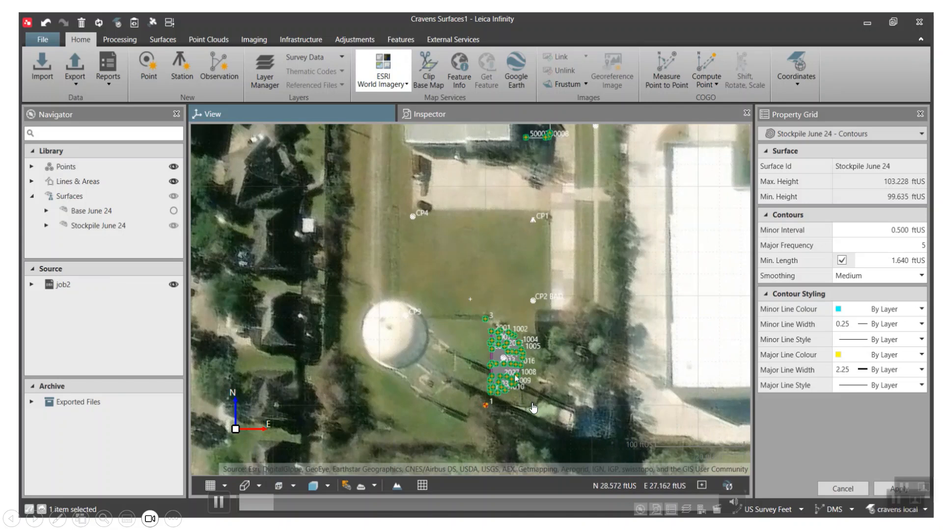
mouse_move(517, 402)
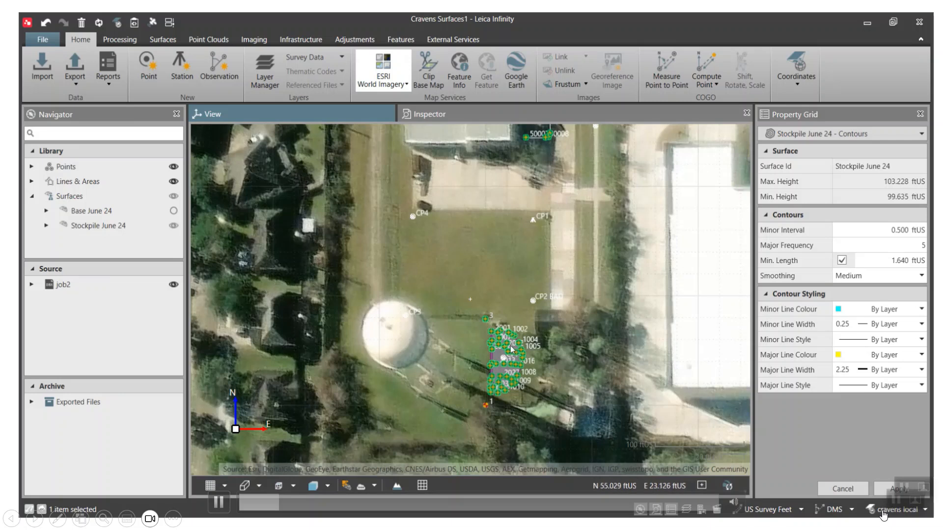
mouse_move(404, 233)
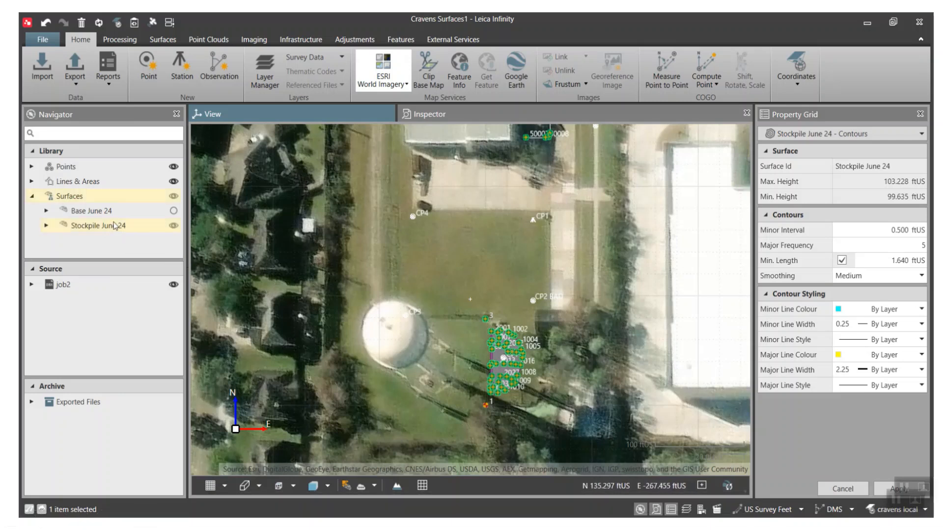
Step: Zoom in on the stockpile surface and show the 2D Plane View and 3D options
left_click(70, 195)
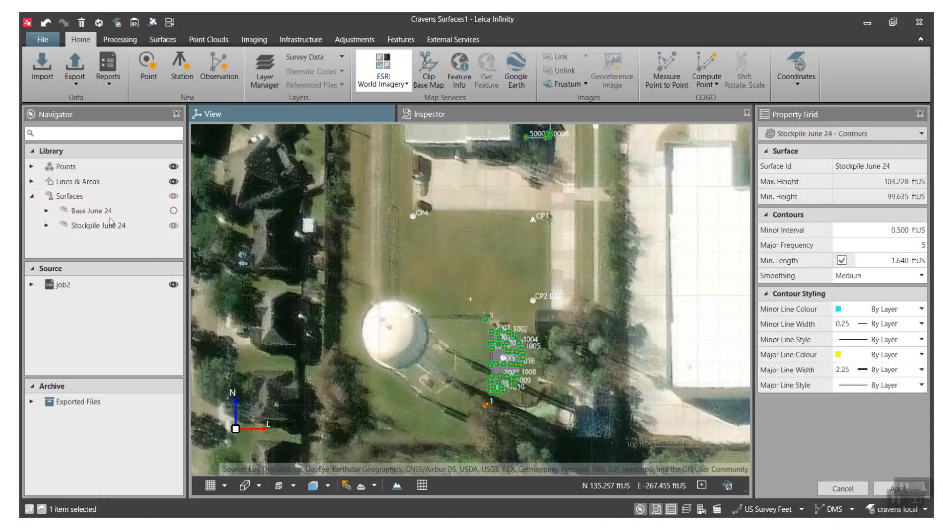
left_click(91, 211)
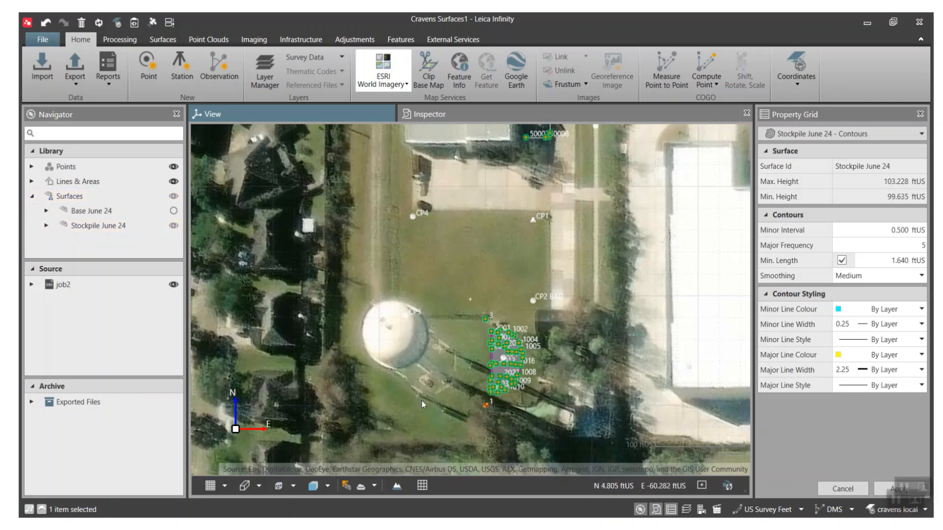
mouse_move(503, 412)
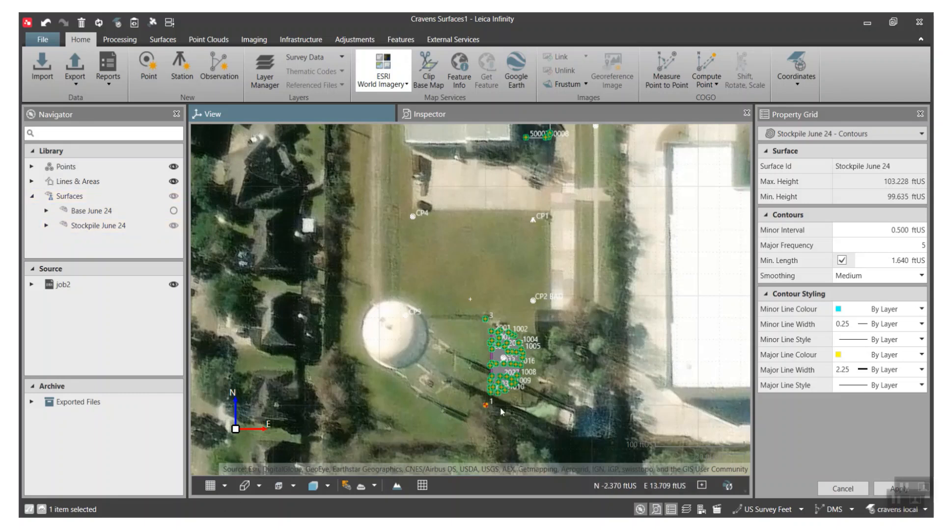
scroll("up", 3)
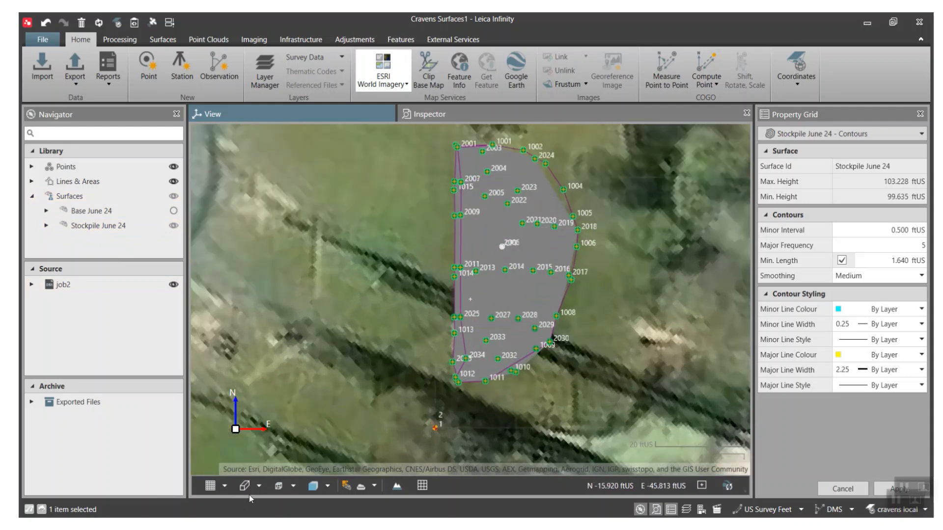
left_click(220, 487)
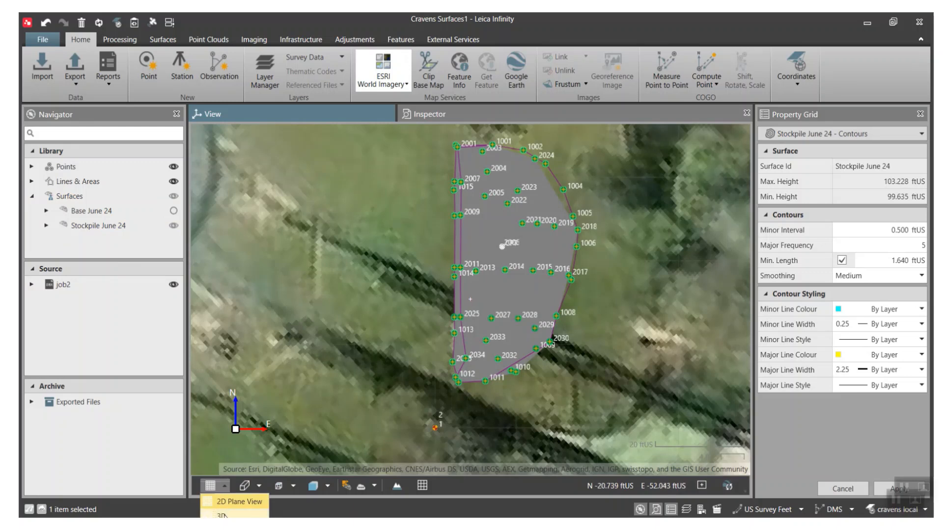
Step: Switch the View to 3D to see the stockpile triangulation above the imagery
left_click(227, 522)
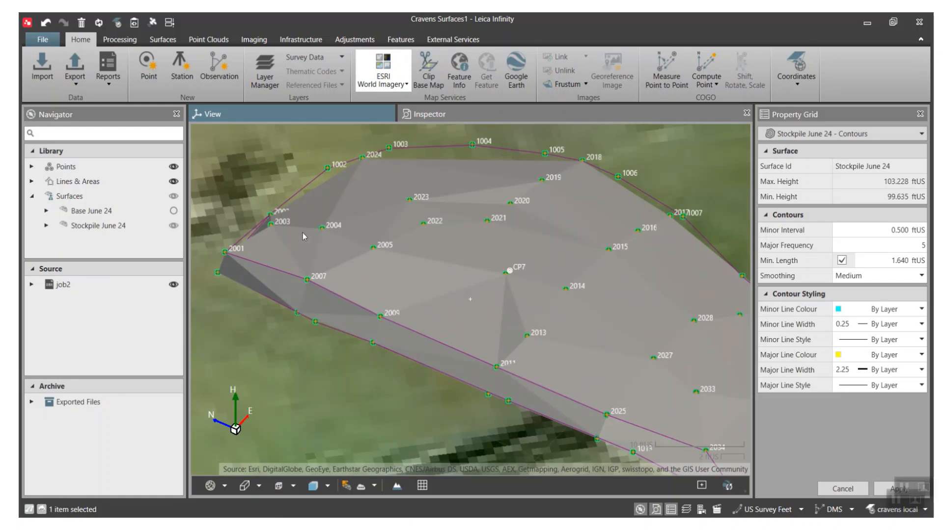
mouse_move(243, 246)
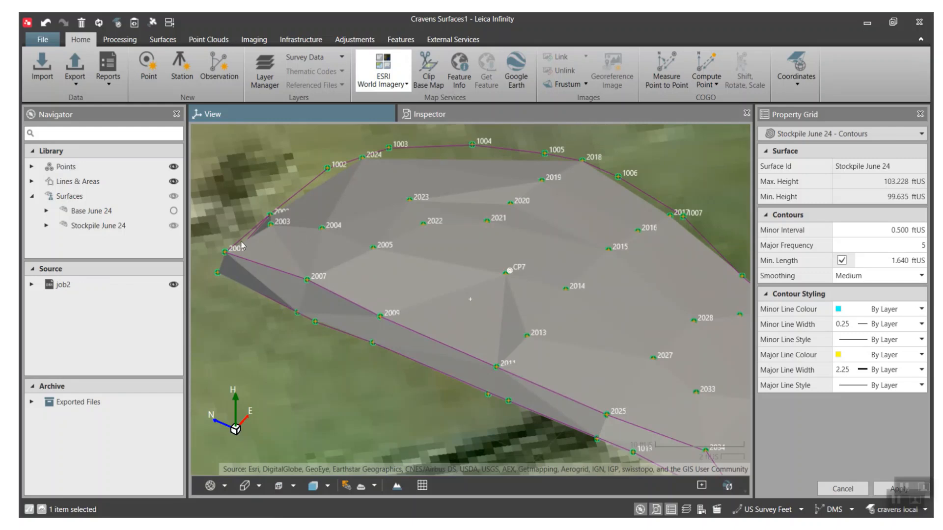
mouse_move(626, 179)
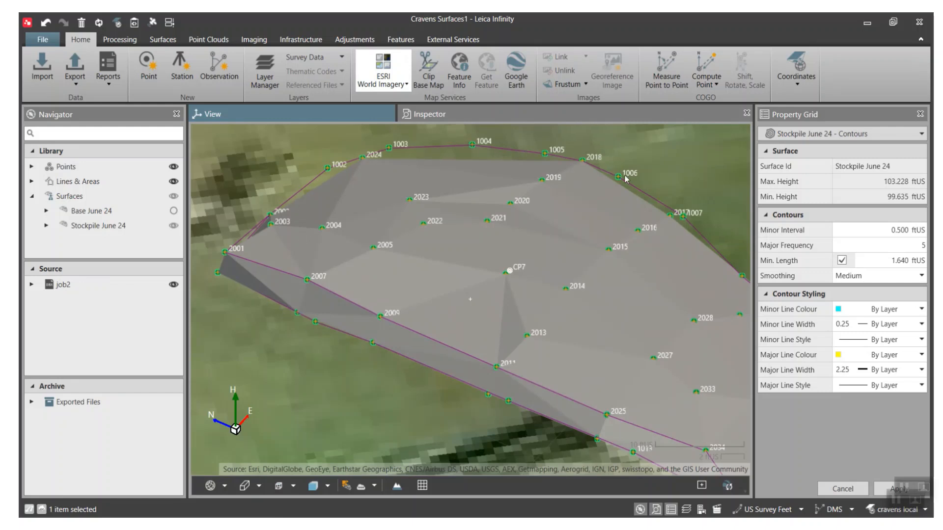
mouse_move(372, 246)
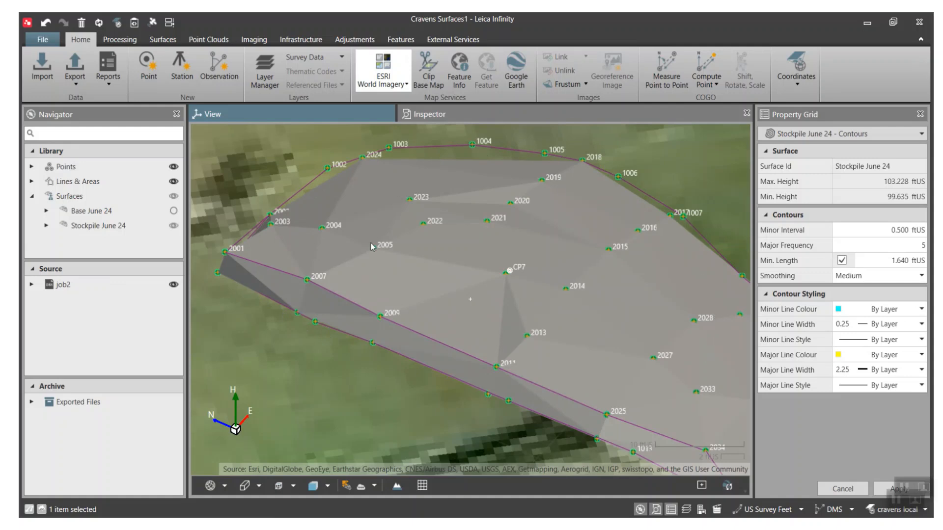
mouse_move(503, 279)
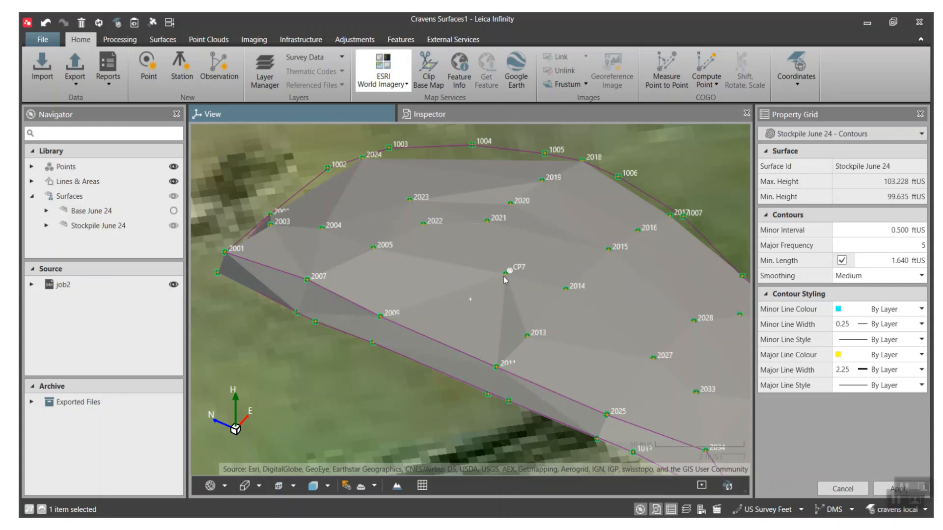
mouse_move(277, 214)
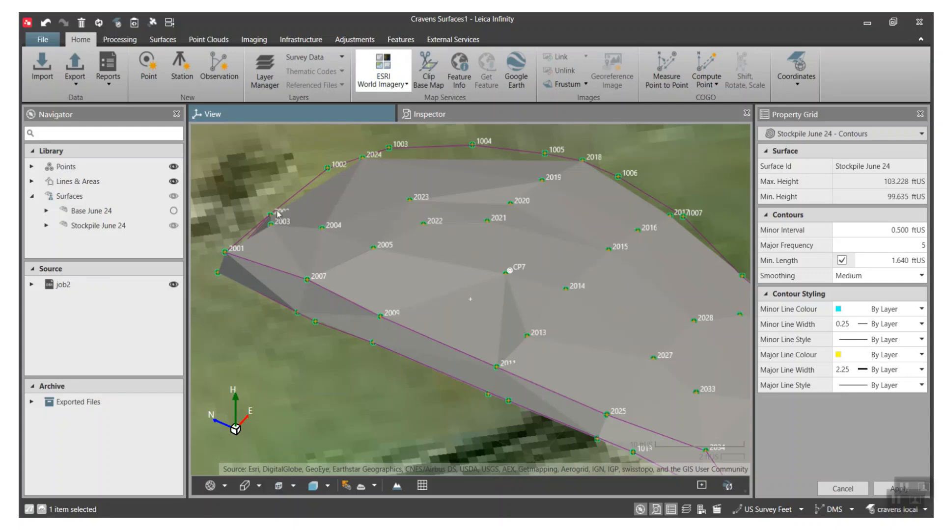
mouse_move(282, 289)
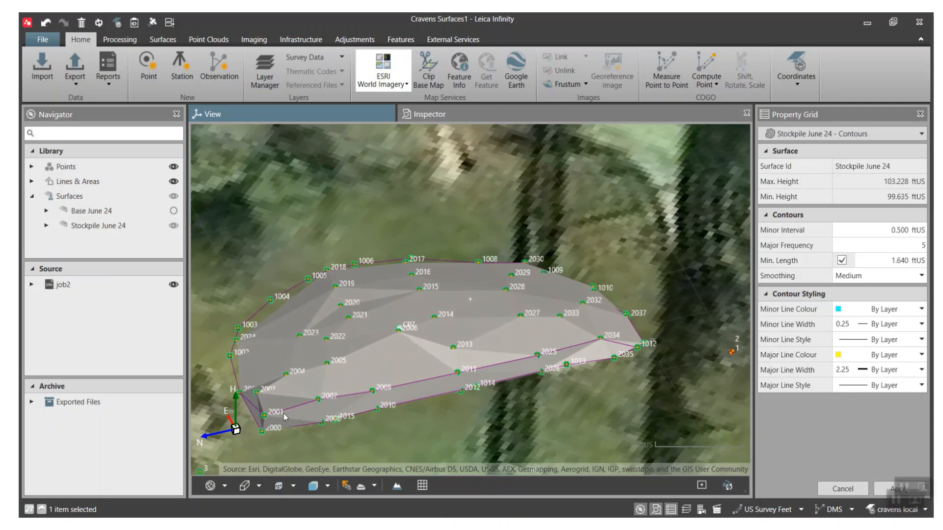
mouse_move(627, 348)
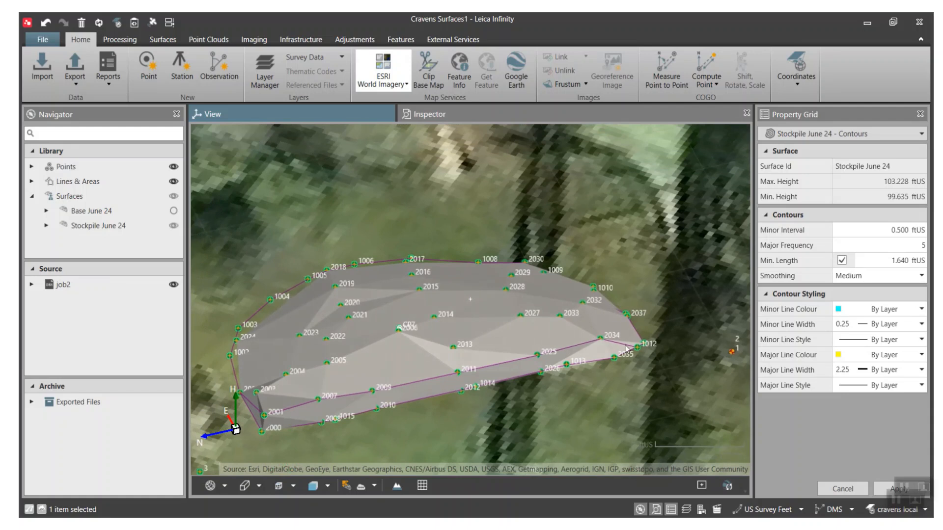
mouse_move(325, 319)
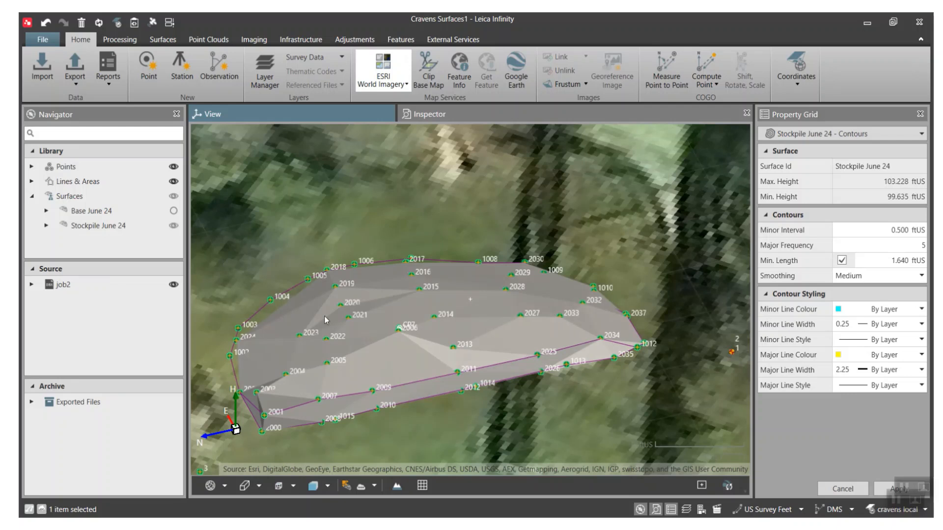
mouse_move(315, 278)
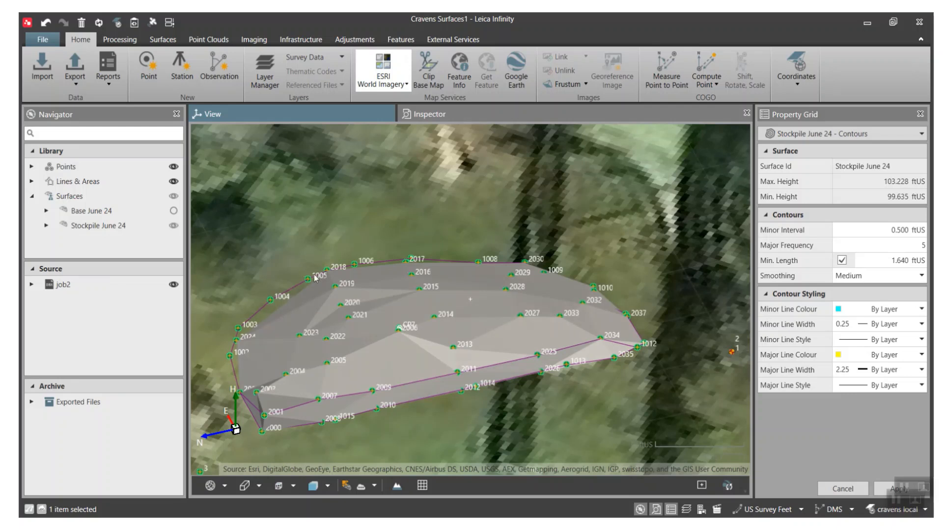
mouse_move(402, 317)
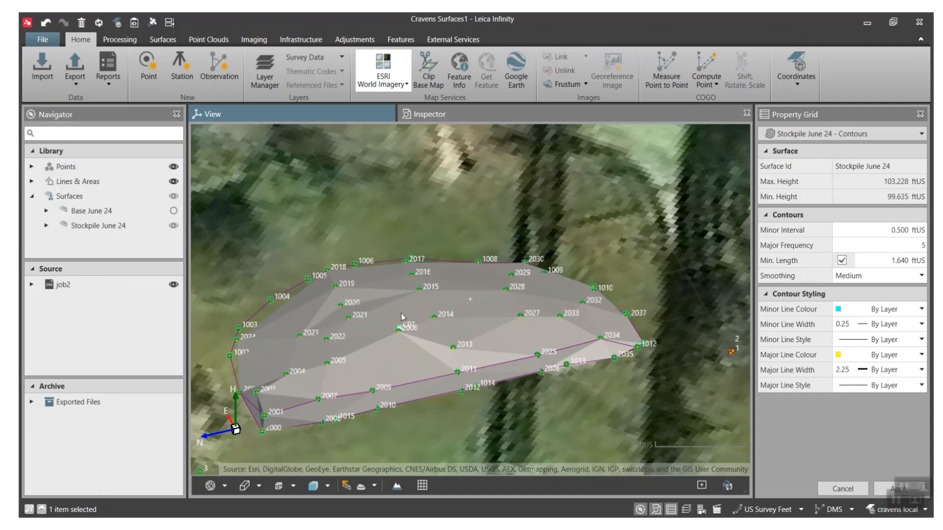
mouse_move(323, 349)
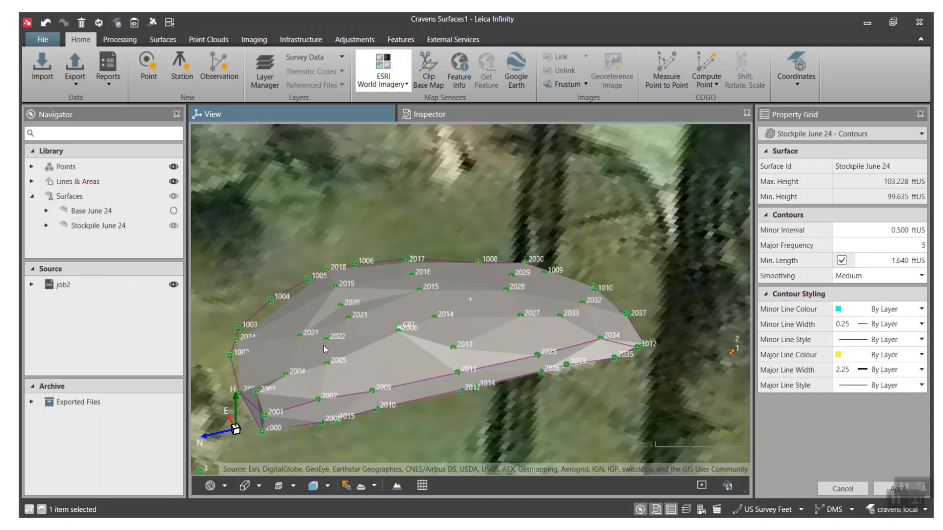
mouse_move(218, 68)
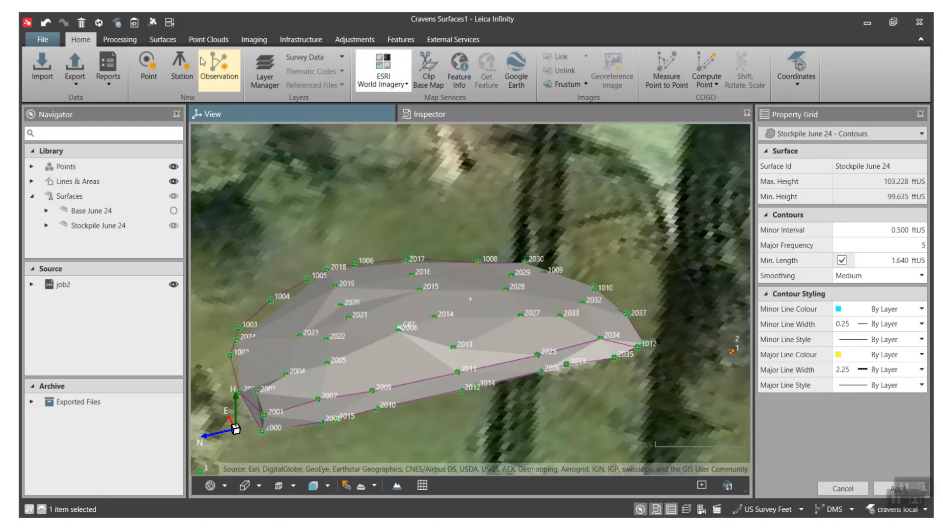
Step: Show the Refined, Regular, Interpolated and 2.5D types on the Surfaces tab
left_click(162, 39)
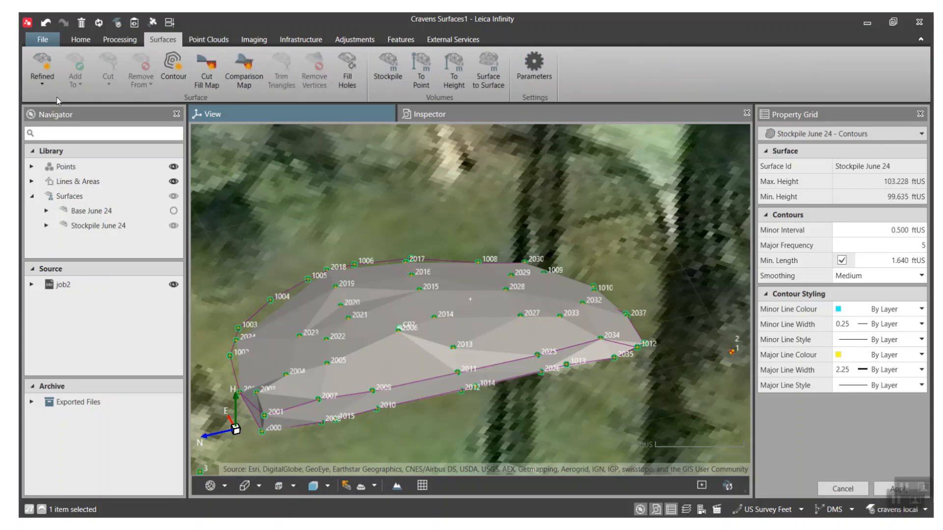
left_click(41, 70)
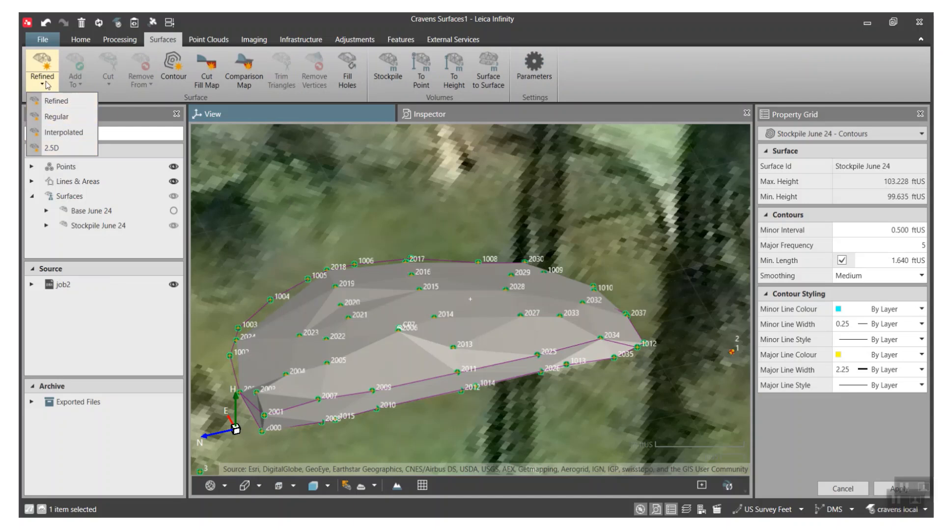
mouse_move(64, 133)
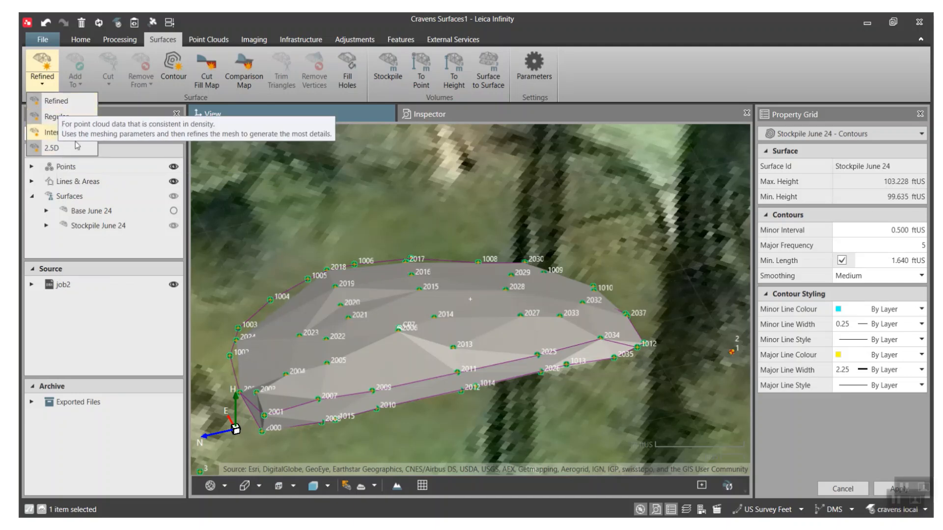
mouse_move(287, 214)
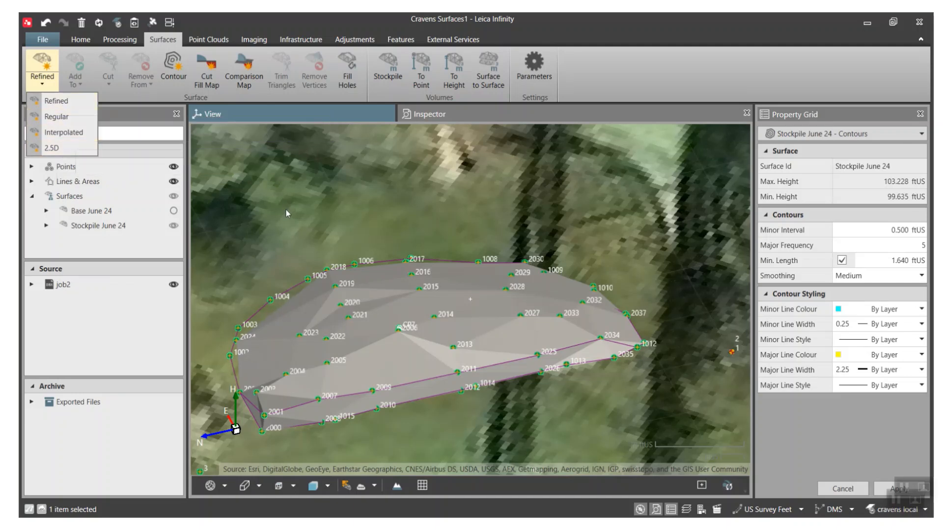
mouse_move(48, 148)
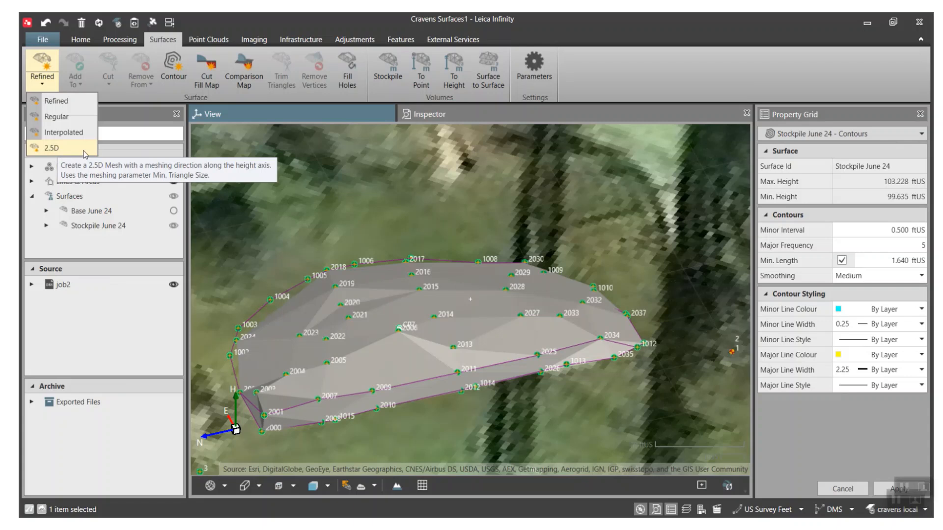
mouse_move(171, 62)
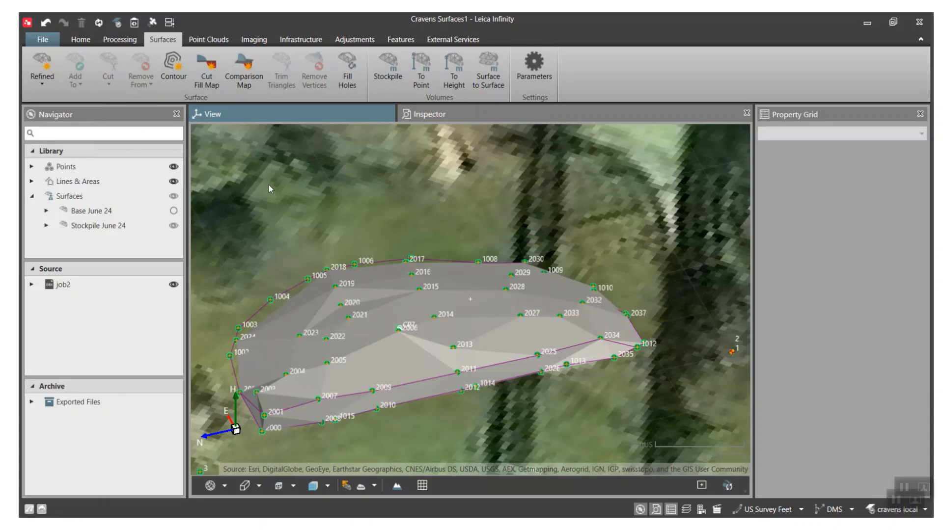
Step: Dismiss the surface type list and deselect the stockpile surface
left_click(96, 225)
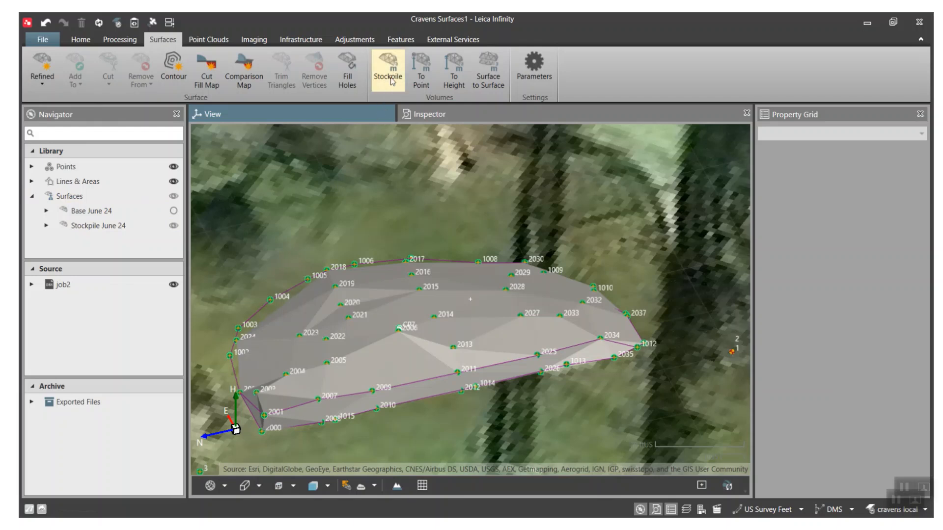
mouse_move(421, 69)
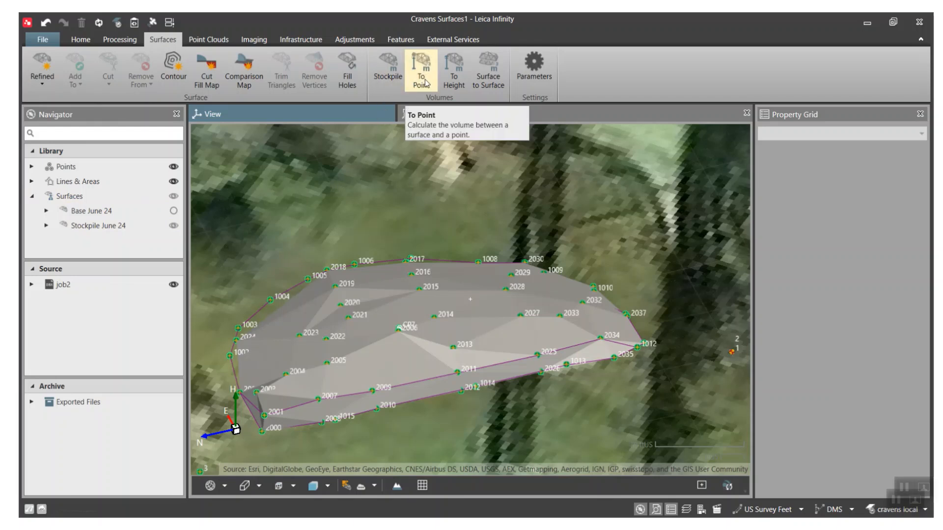
mouse_move(338, 354)
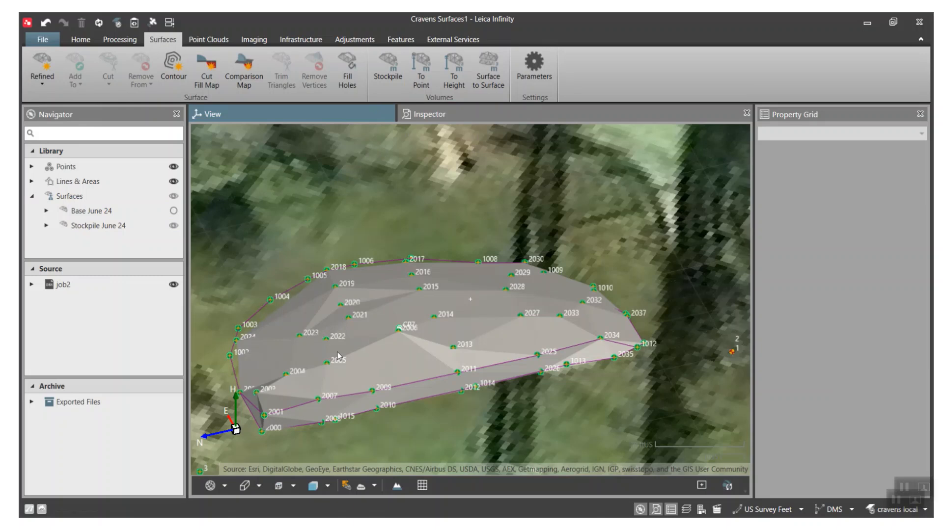
mouse_move(442, 360)
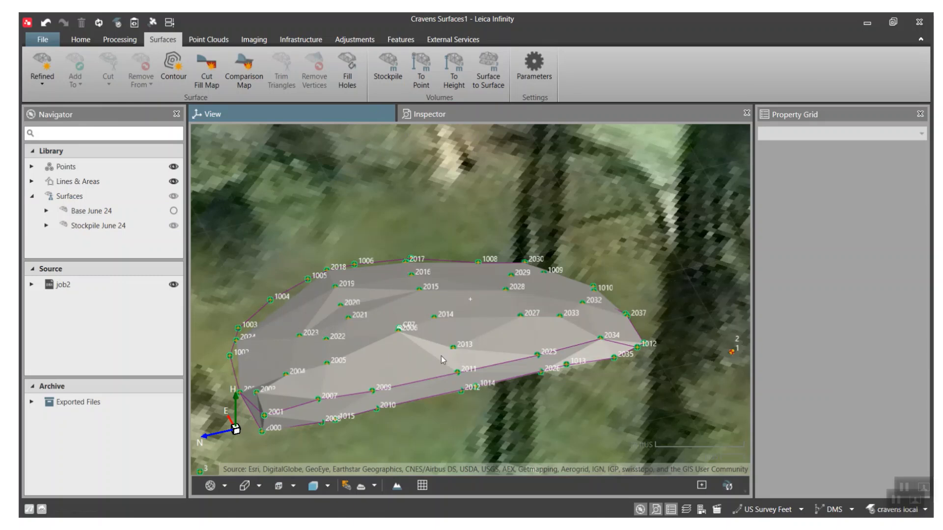
mouse_move(474, 169)
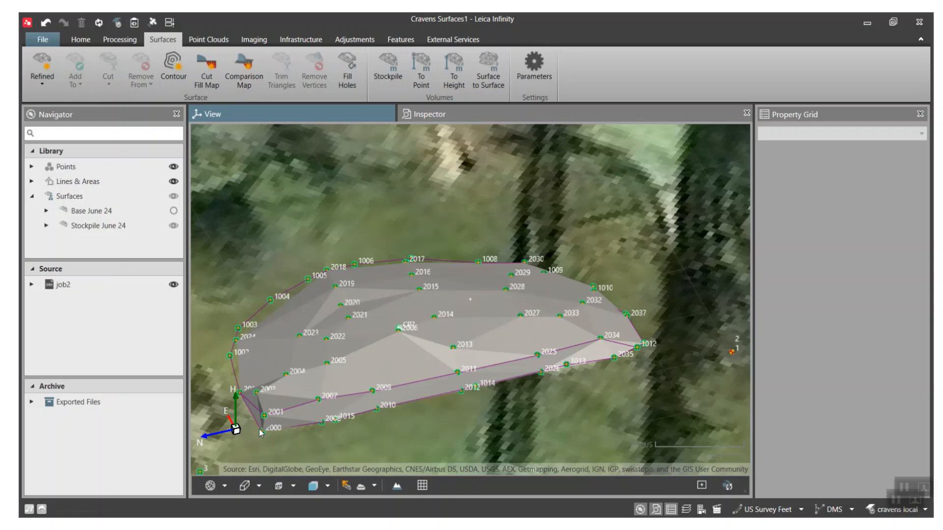
mouse_move(392, 153)
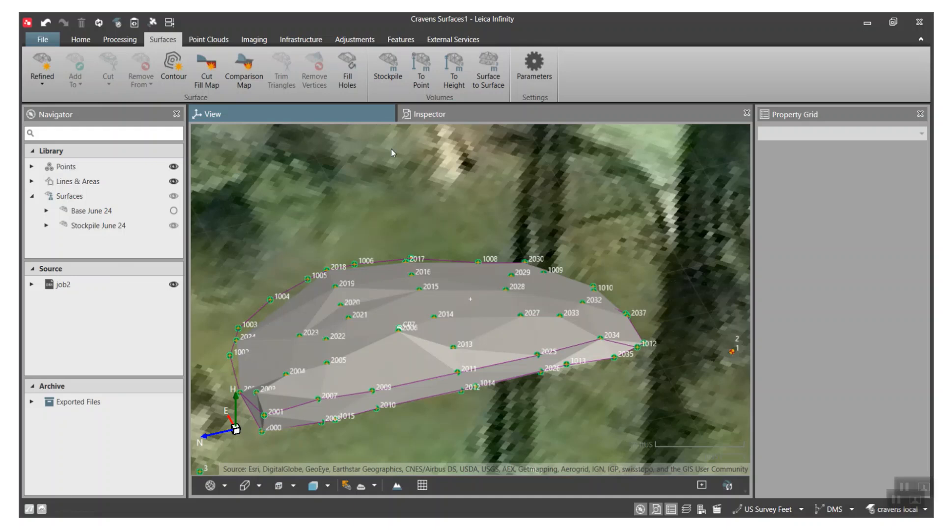
Step: Calculate the To Point volume of Stockpile June 24 from point 1015: 3,097.1 ftUS³ cut
left_click(421, 68)
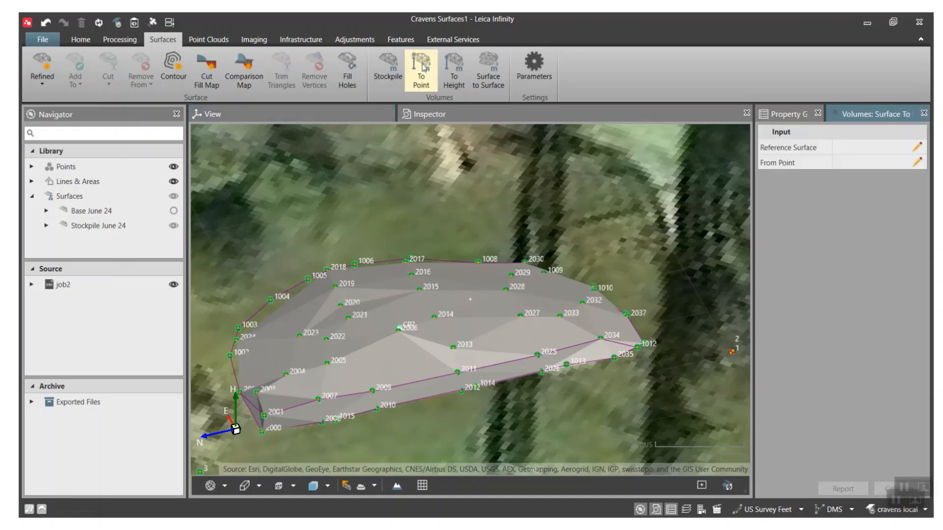
left_click(916, 147)
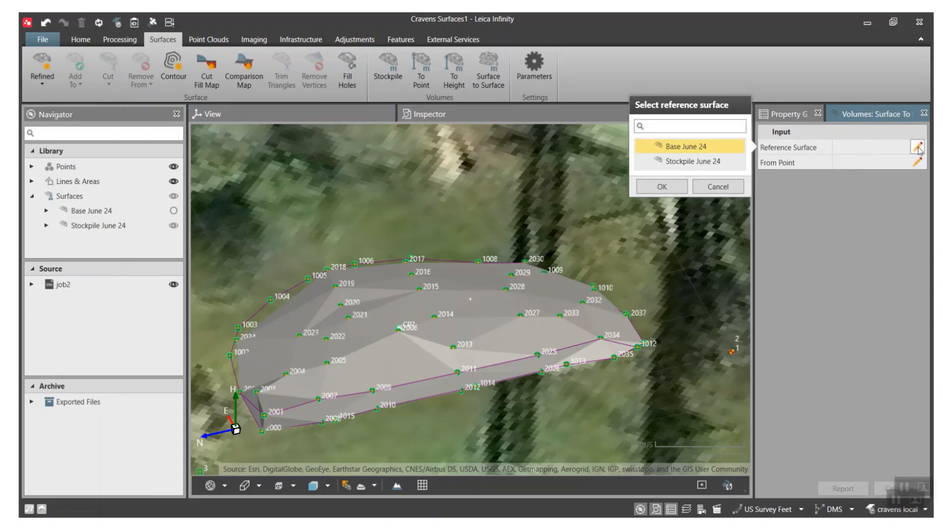
left_click(688, 161)
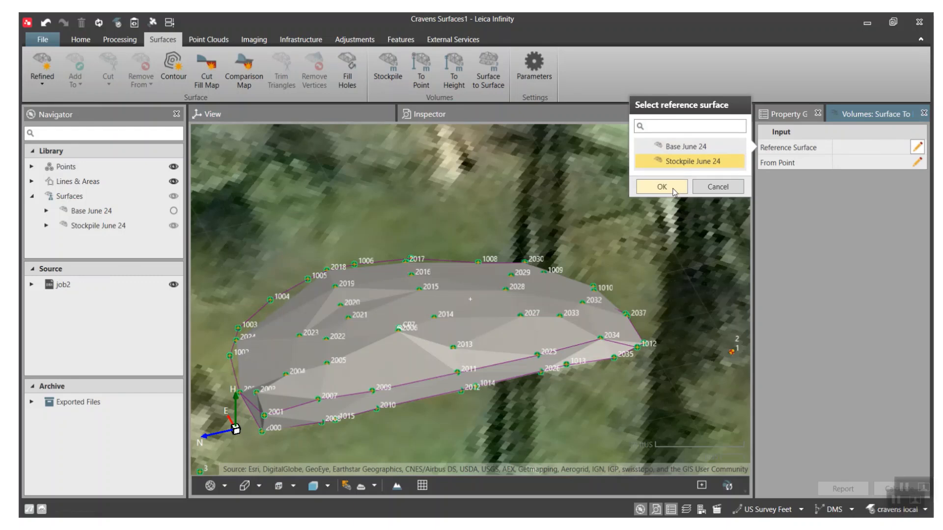
left_click(660, 187)
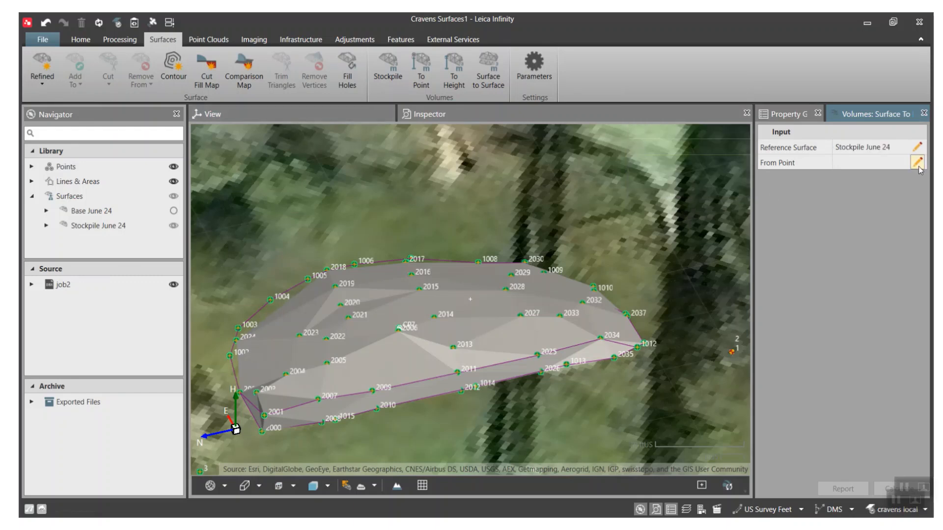
left_click(918, 163)
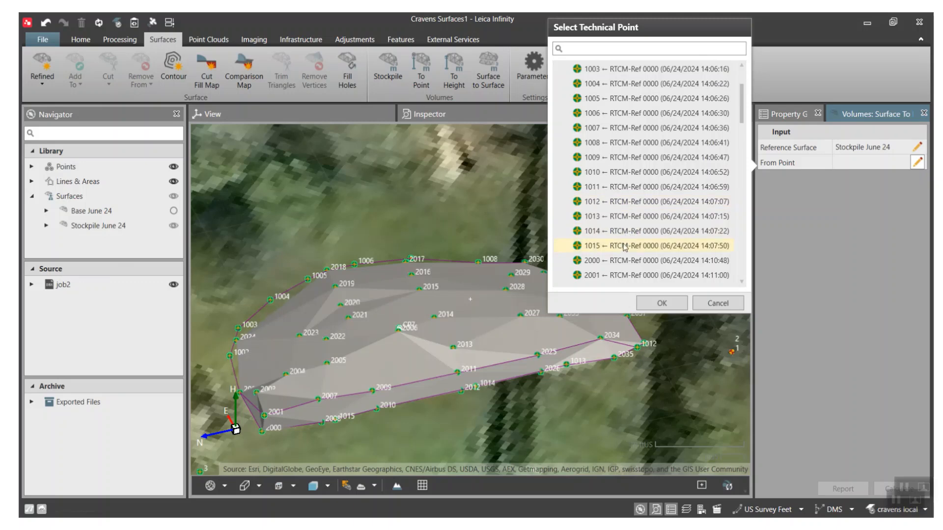
left_click(660, 302)
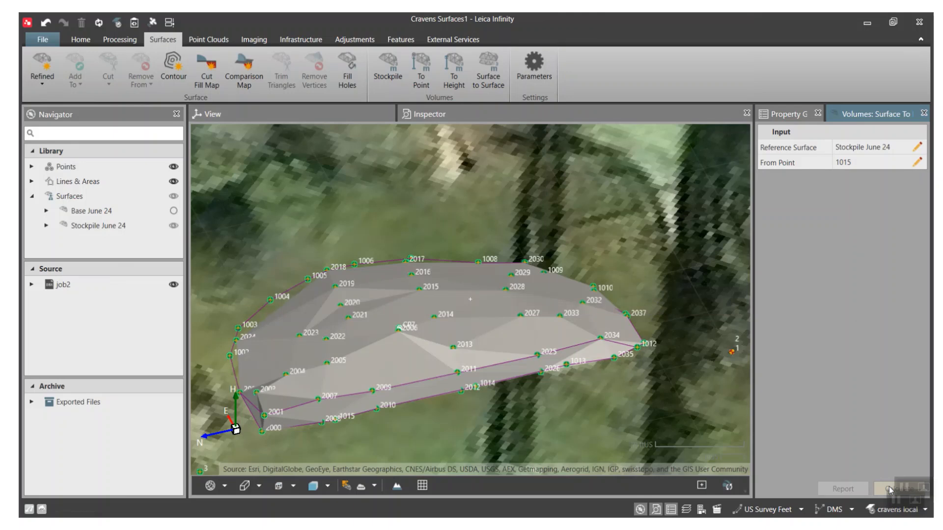
left_click(900, 488)
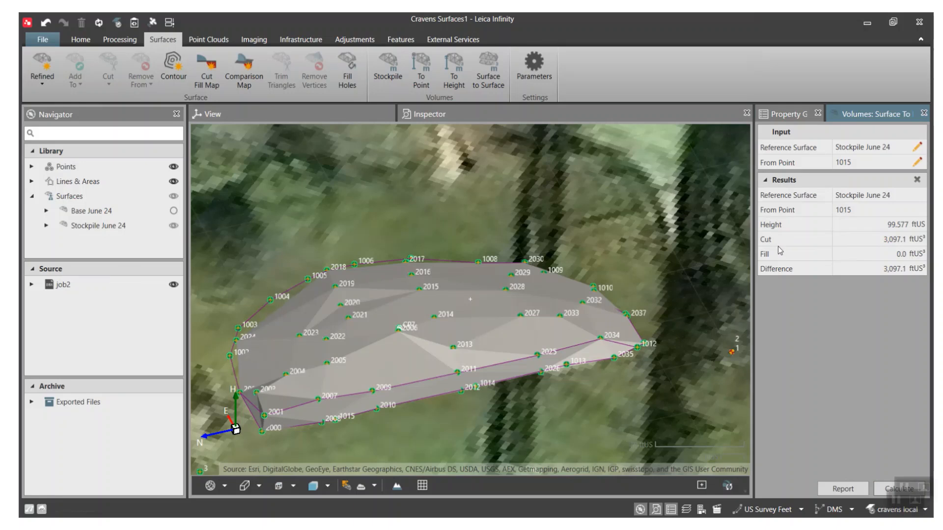
mouse_move(823, 265)
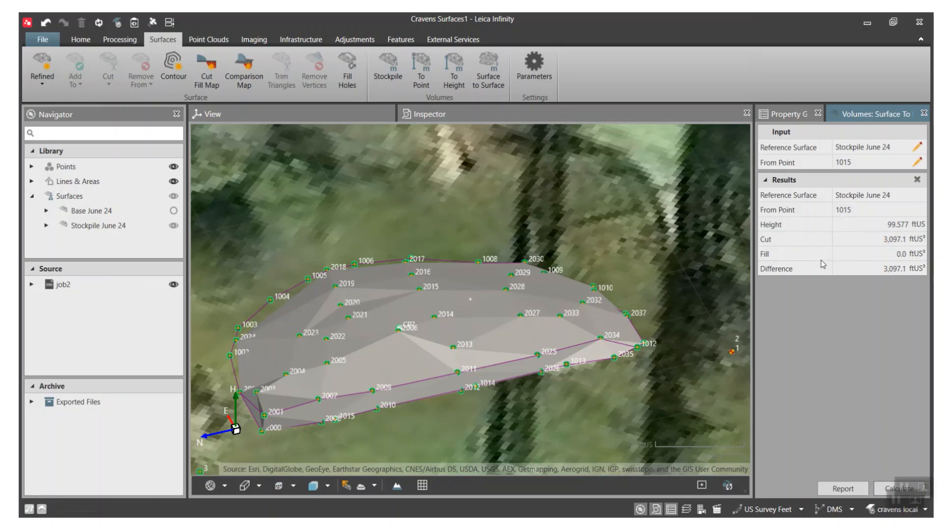
Step: Generate the To Point Volume Report and export it as a PDF to Reports
left_click(842, 488)
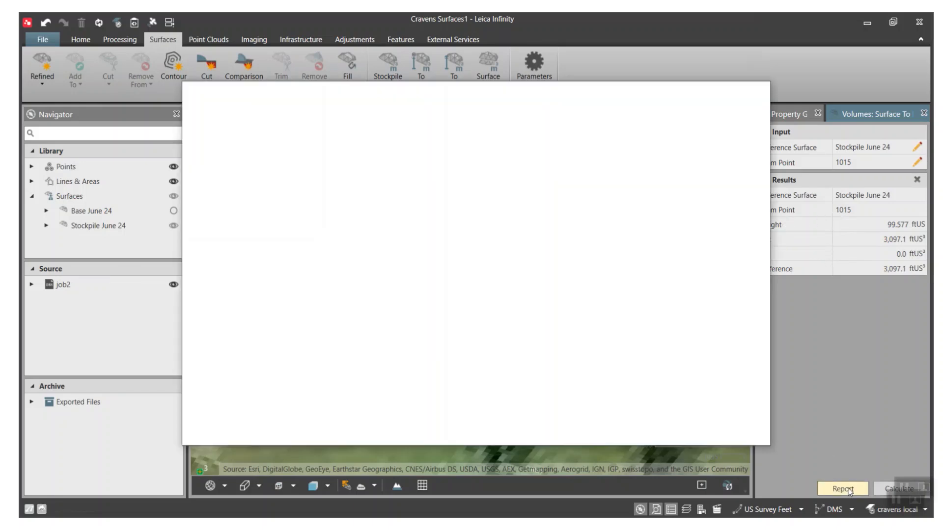
left_click(842, 488)
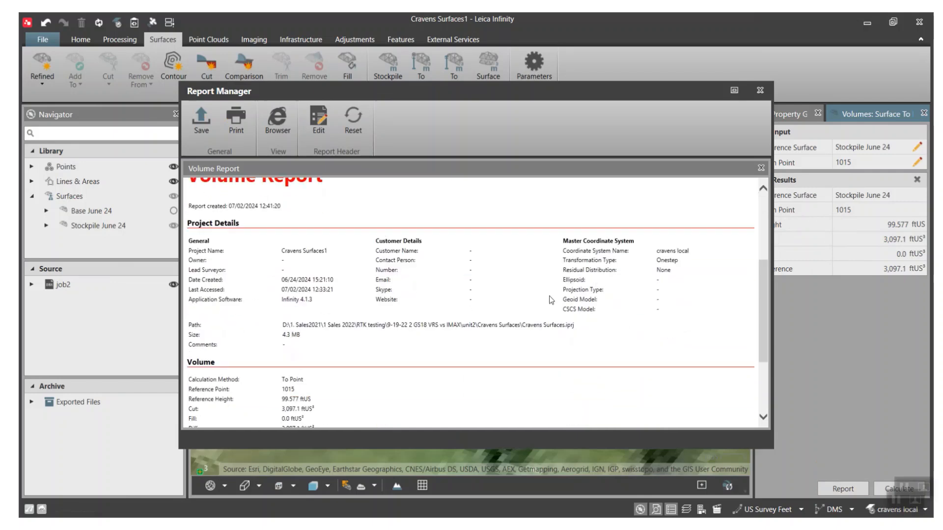
scroll("down", 3)
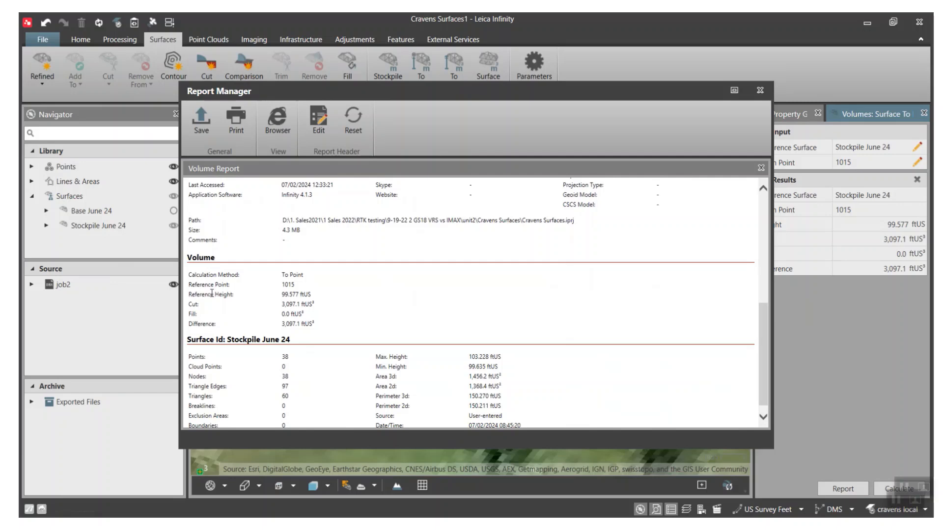
mouse_move(218, 302)
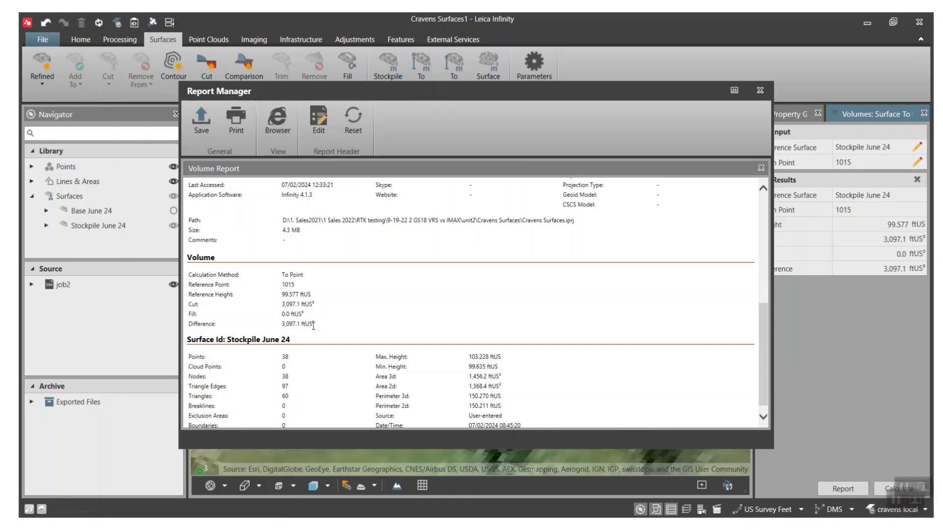
mouse_move(335, 326)
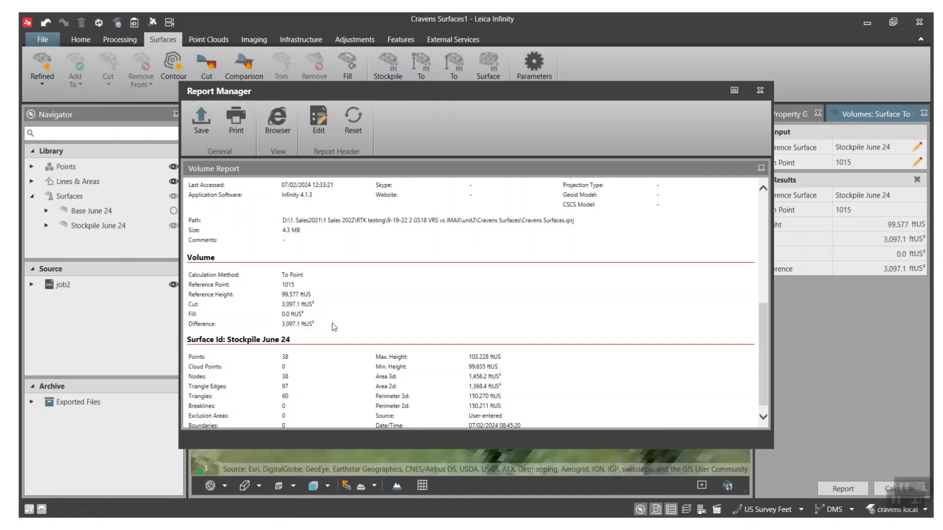
mouse_move(721, 137)
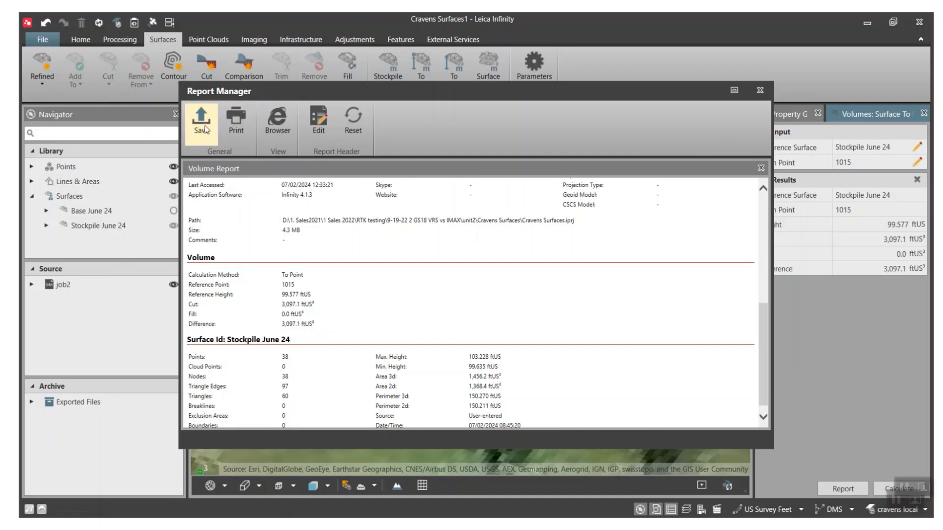
left_click(202, 117)
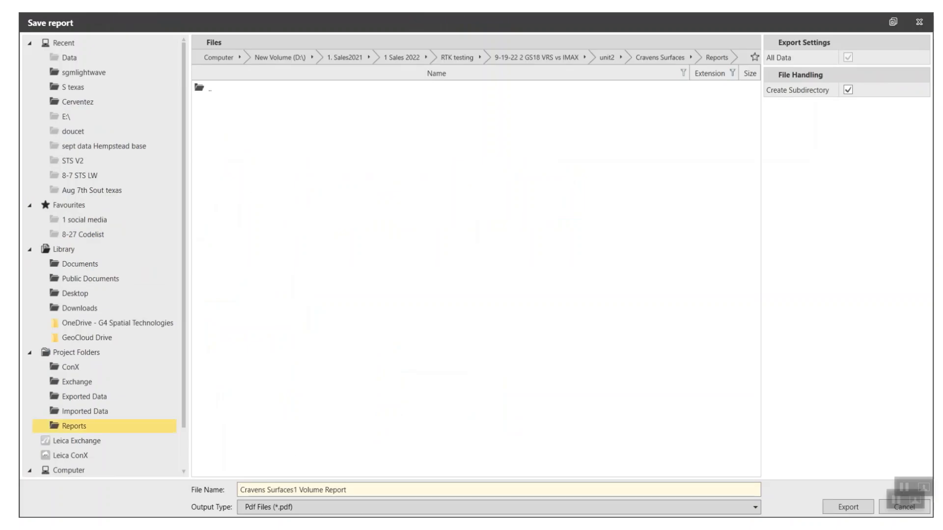
left_click(847, 507)
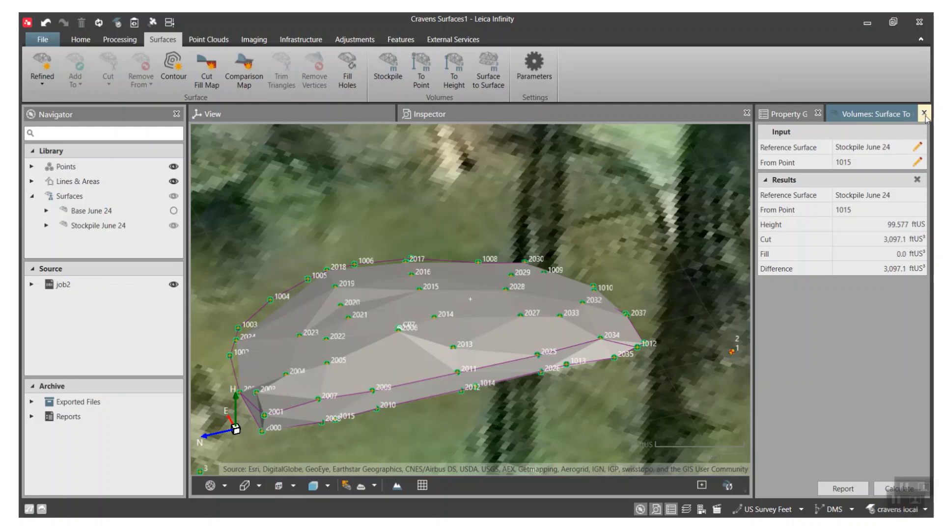
Step: Calculate the To Height volume of Stockpile June 24 at 100 ftUS: cut 2,519.9, fill -1.1
left_click(924, 114)
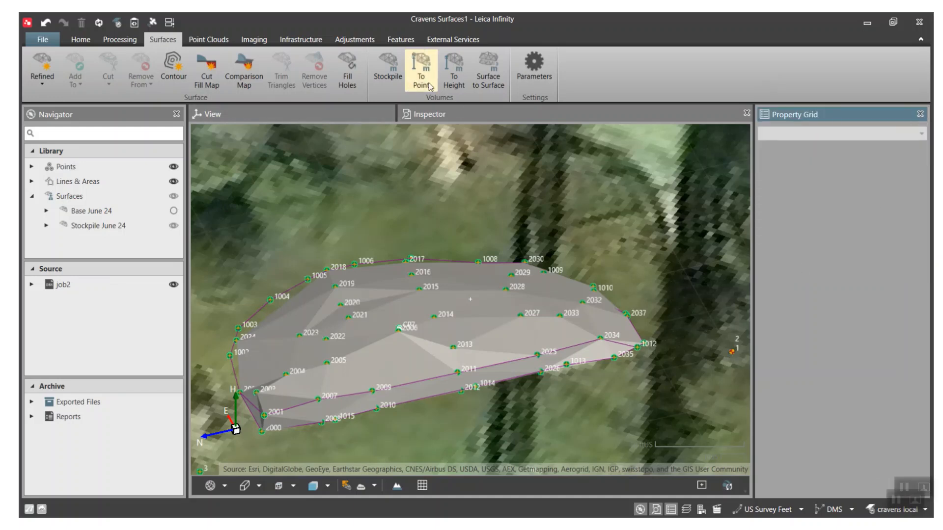
mouse_move(453, 72)
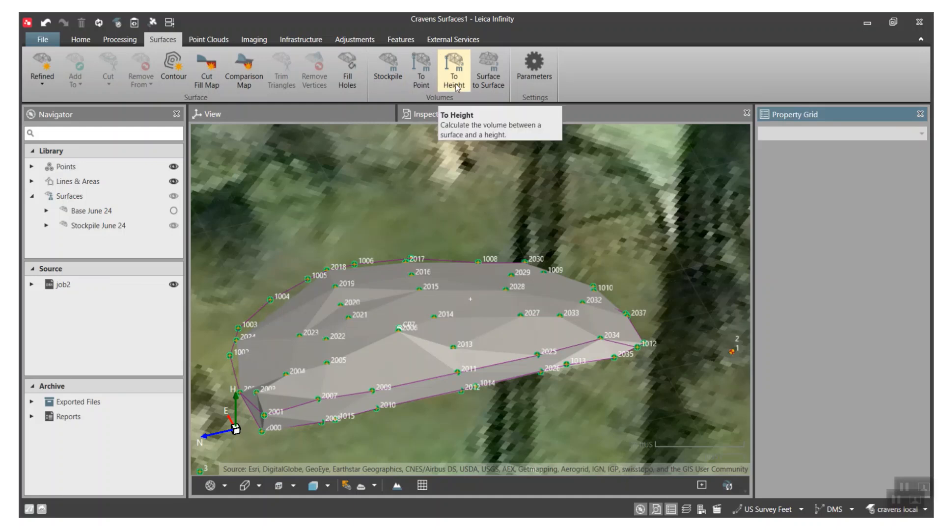
left_click(453, 70)
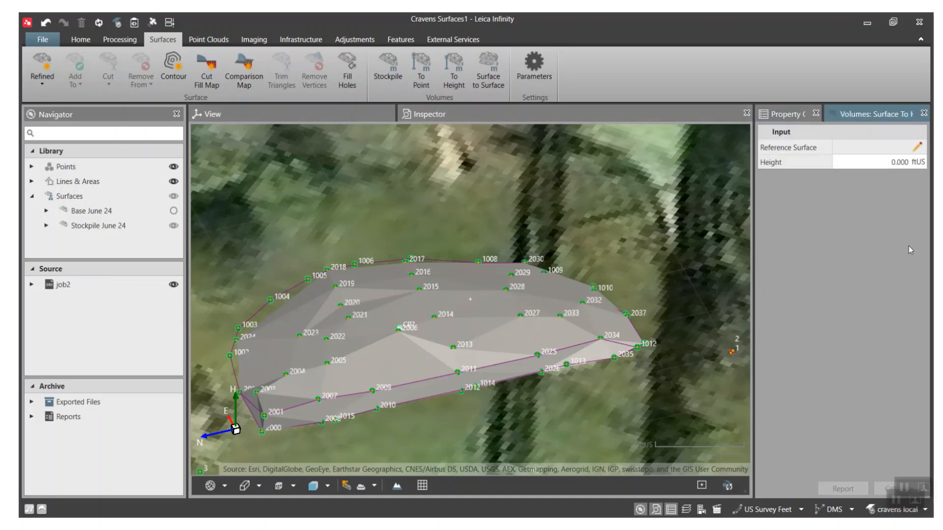
left_click(878, 162)
type("10")
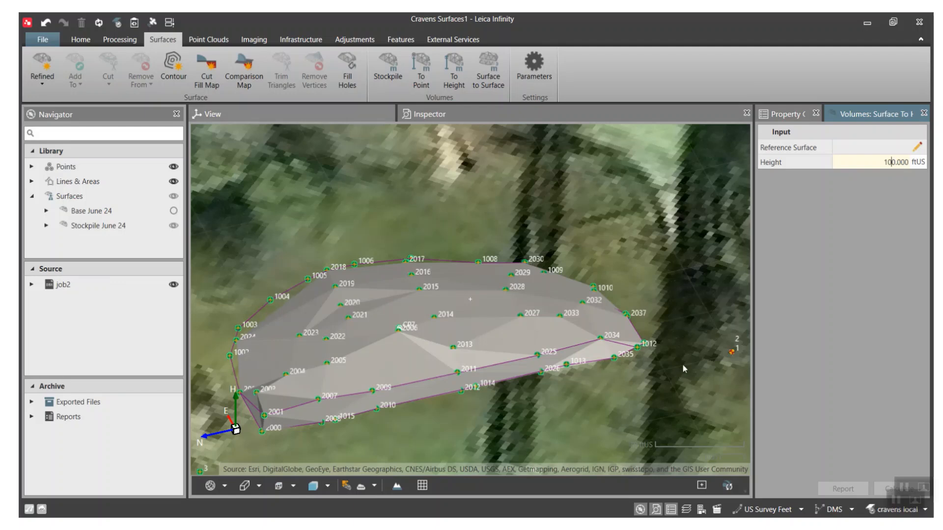
mouse_move(732, 356)
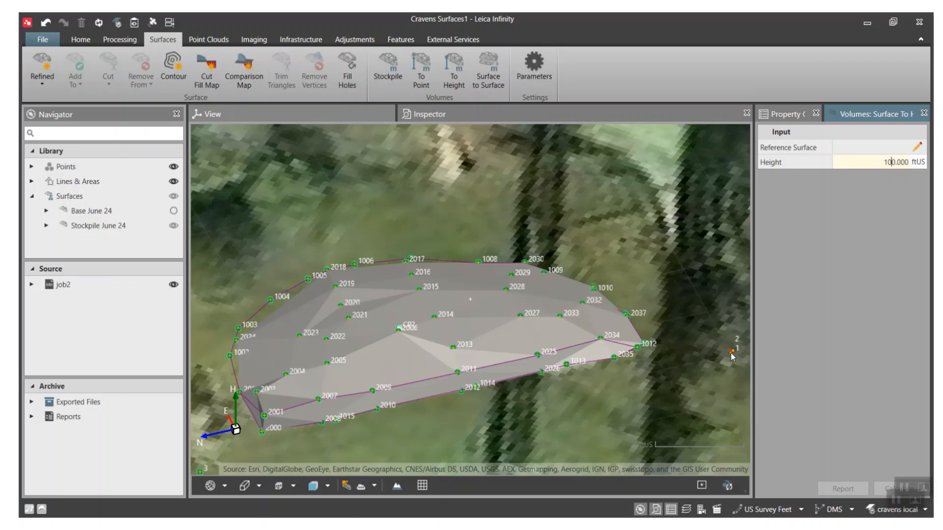
mouse_move(861, 320)
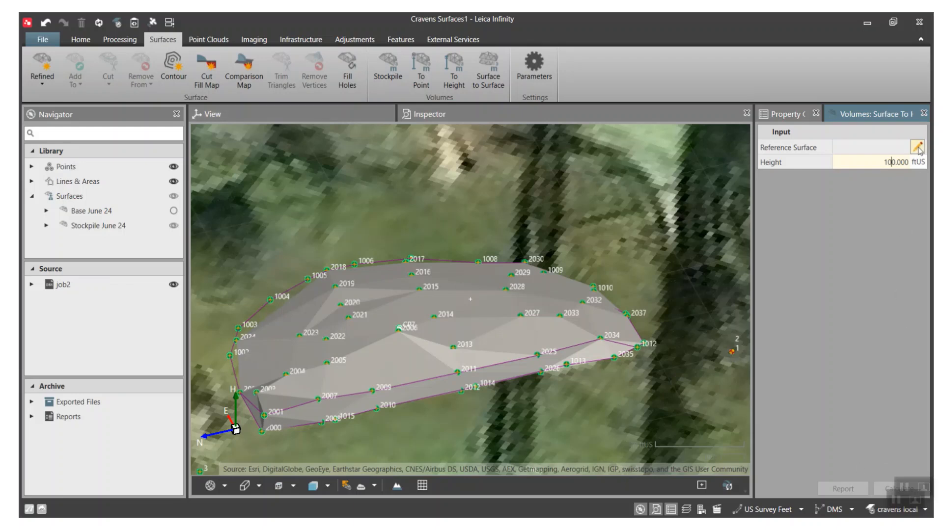
left_click(918, 150)
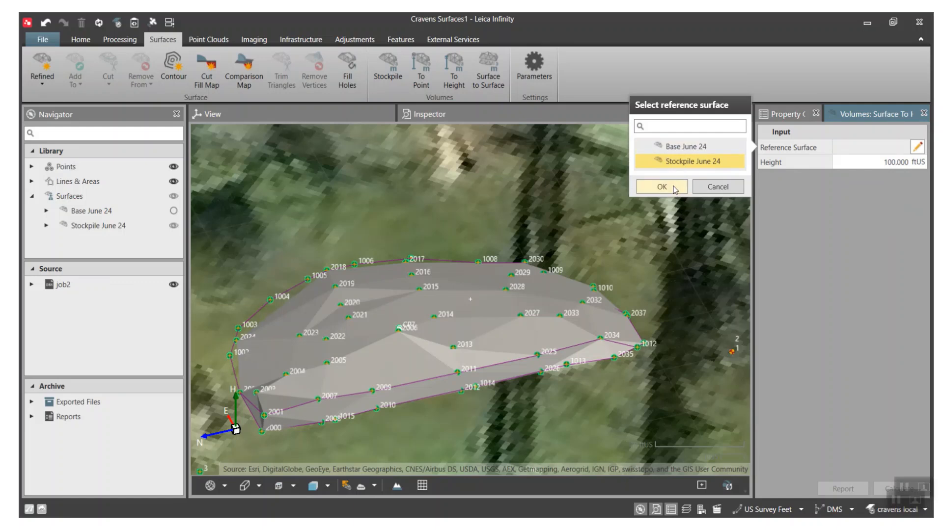
left_click(661, 187)
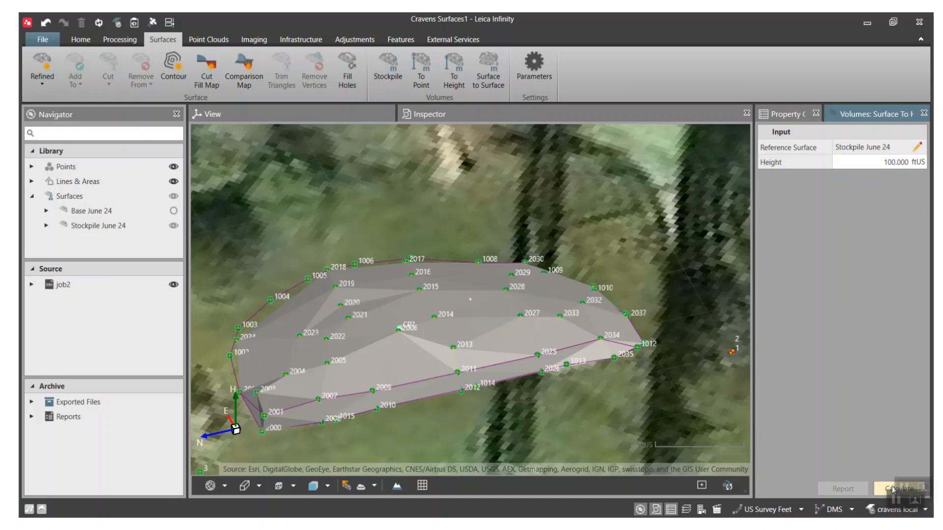
left_click(897, 488)
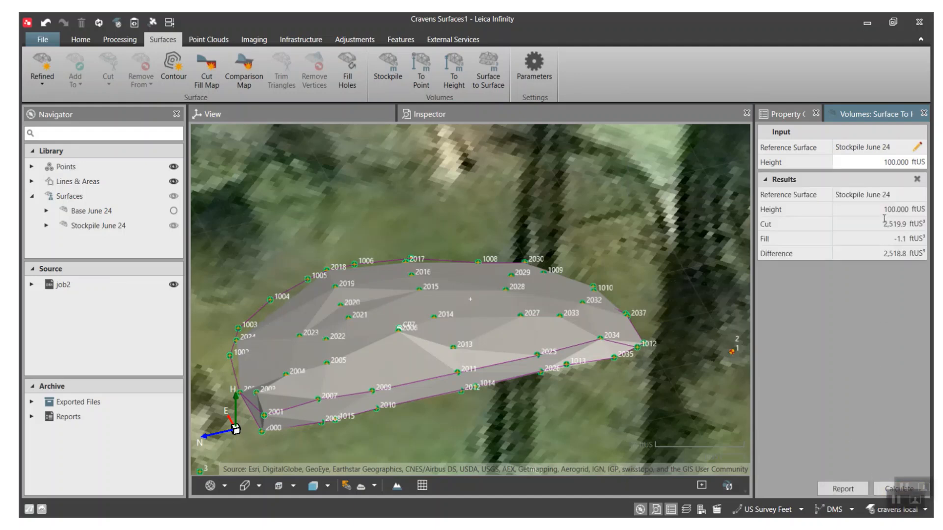
mouse_move(571, 371)
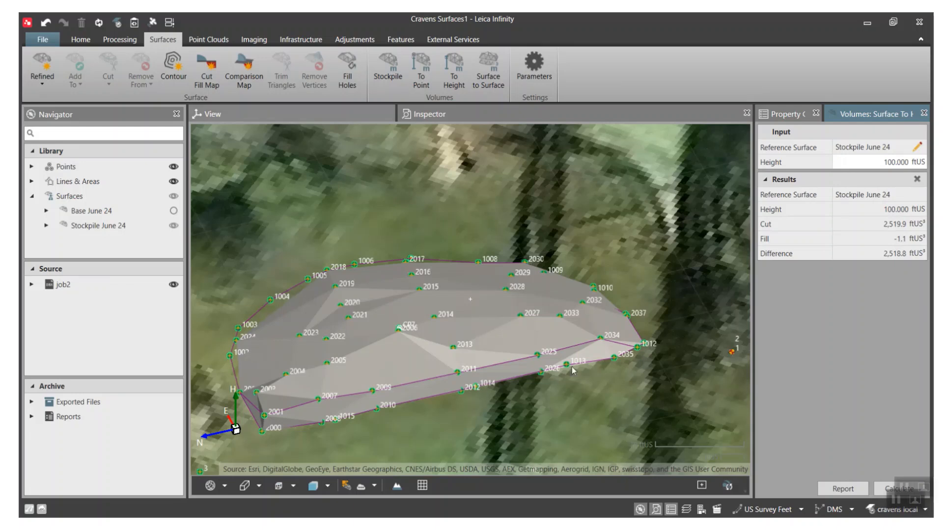
mouse_move(230, 342)
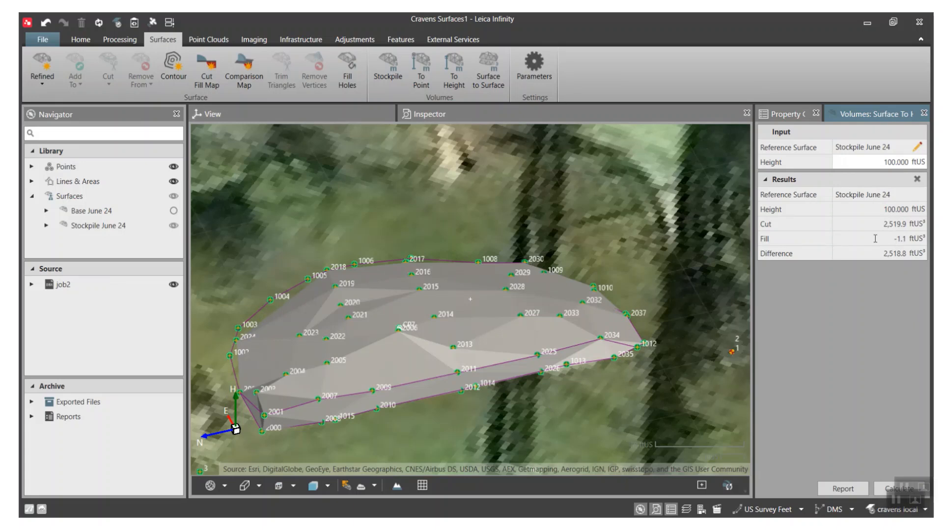
Step: Export the To Height Volume Report as PDF 'Cravens Surfaces1 Volume Report2'
left_click(841, 487)
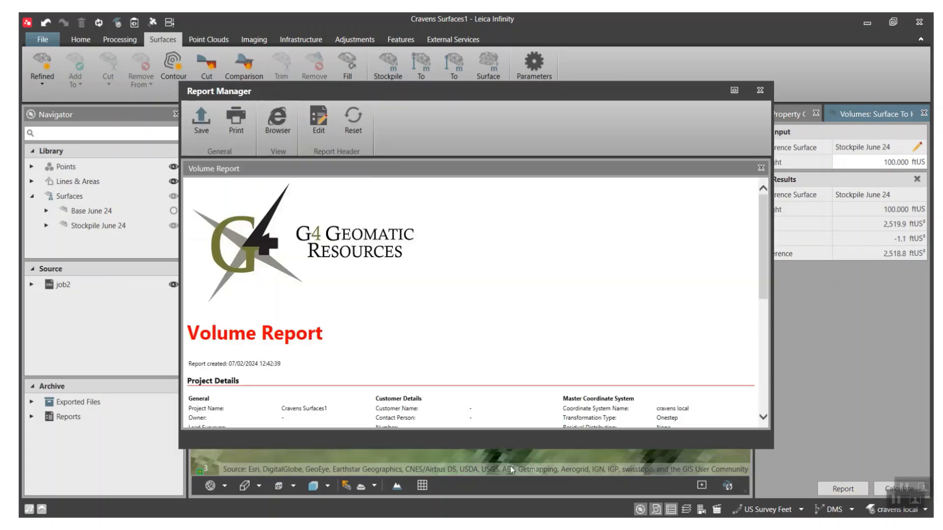
scroll("down", 3)
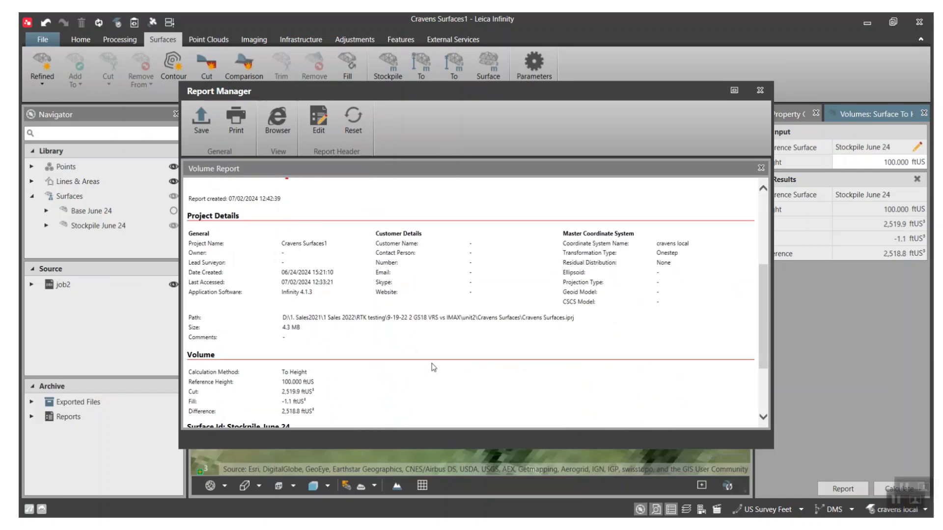
left_click(201, 120)
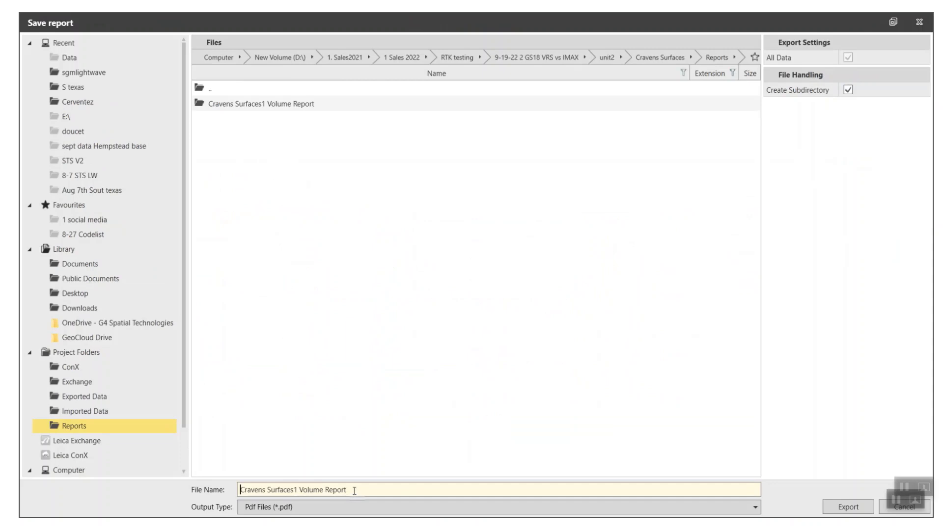
type("2")
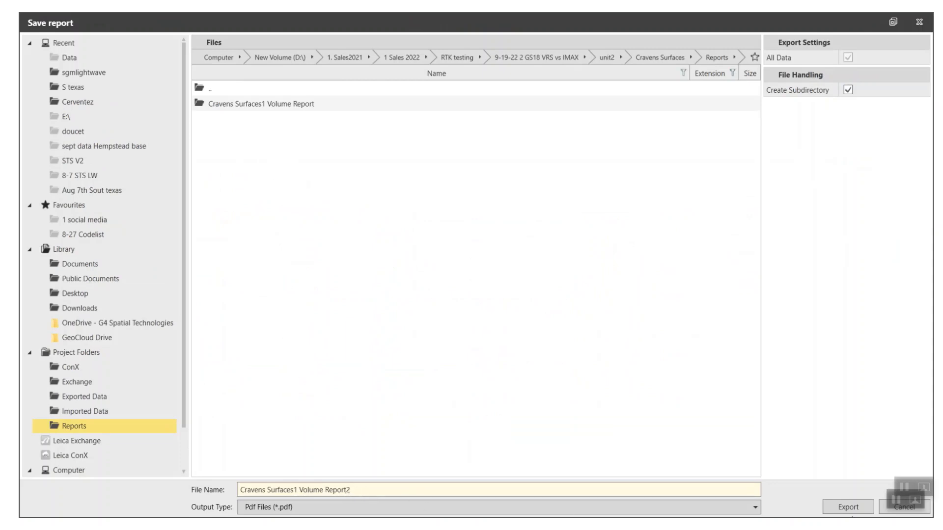
left_click(846, 506)
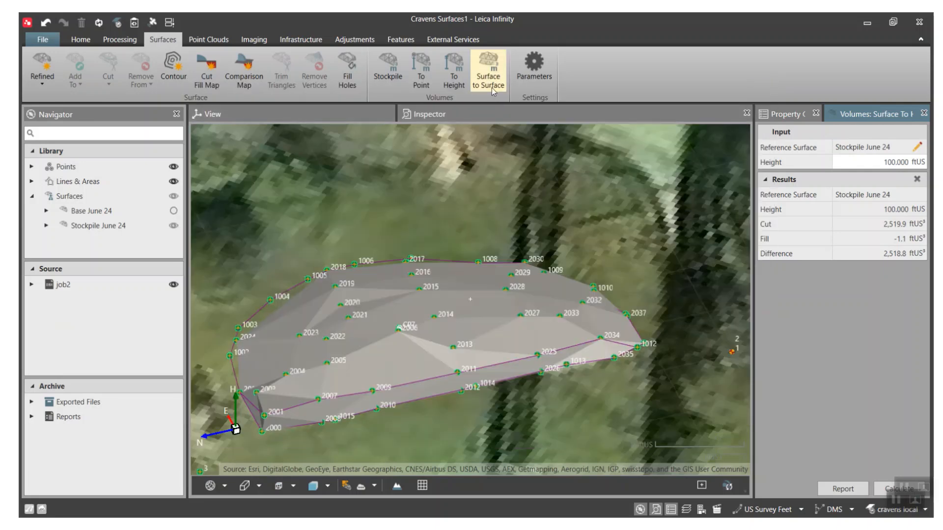
mouse_move(268, 437)
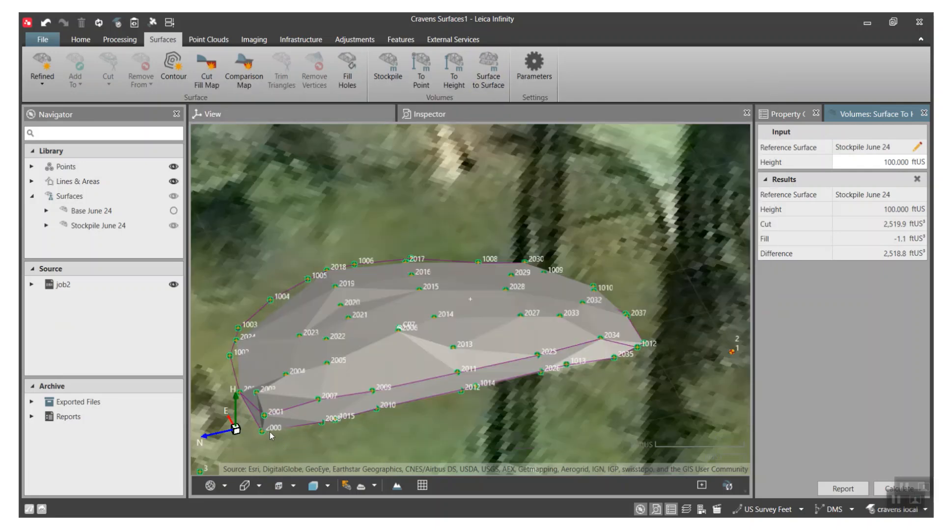
Step: Show the Inspector points table sorted by Point Id and select toe points 1000–1015
left_click(430, 115)
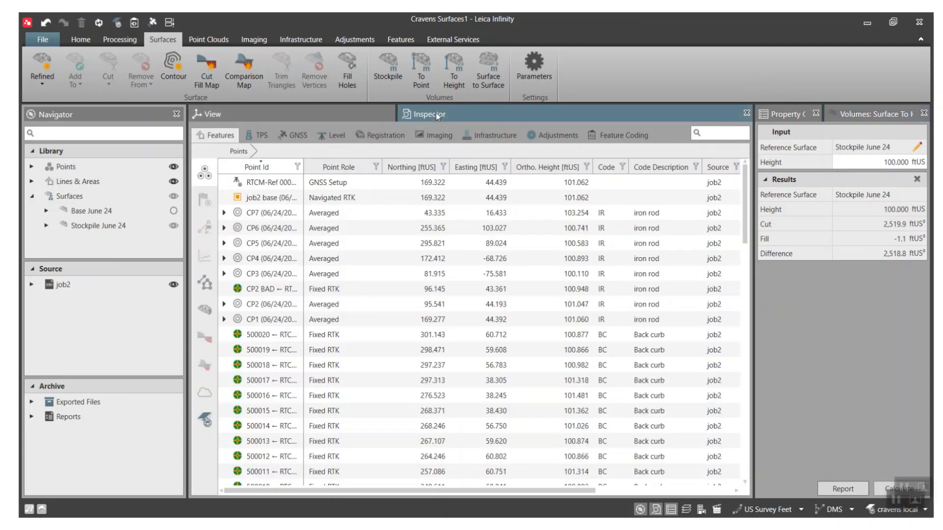
left_click(254, 167)
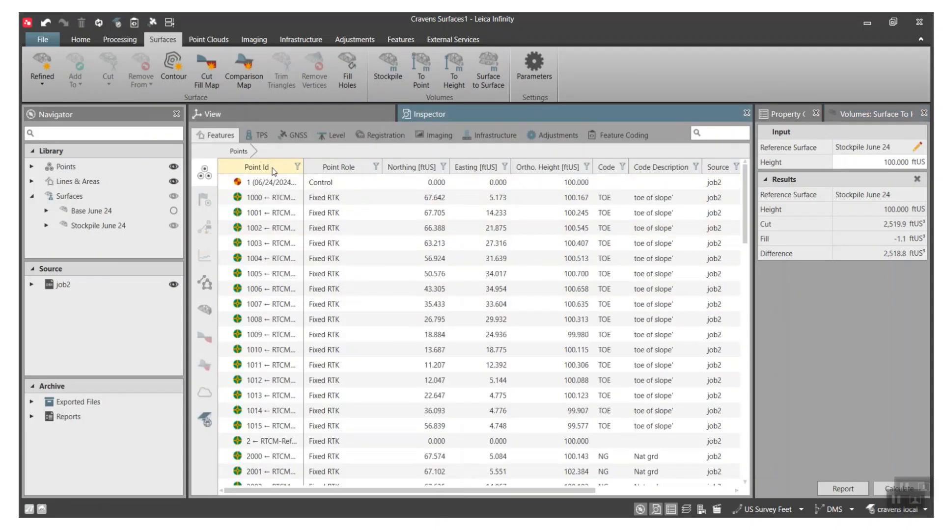
left_click(268, 197)
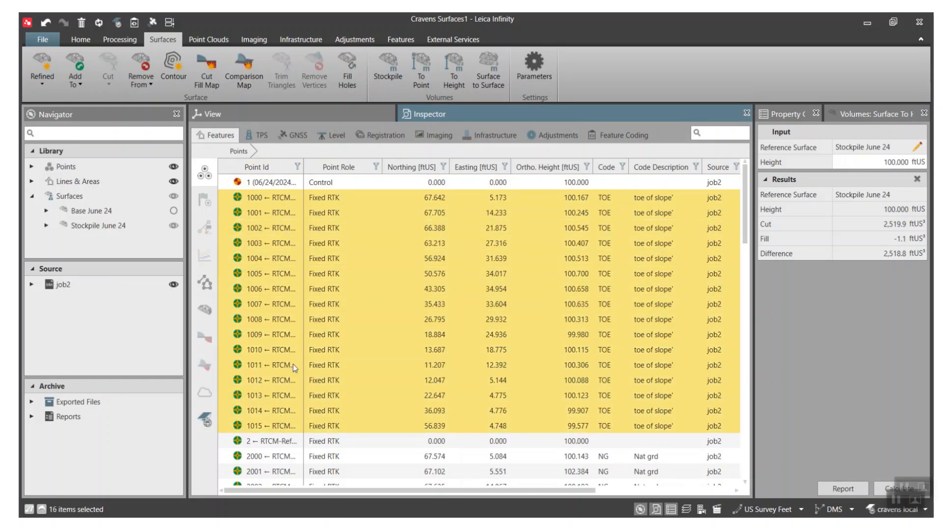
left_click(92, 211)
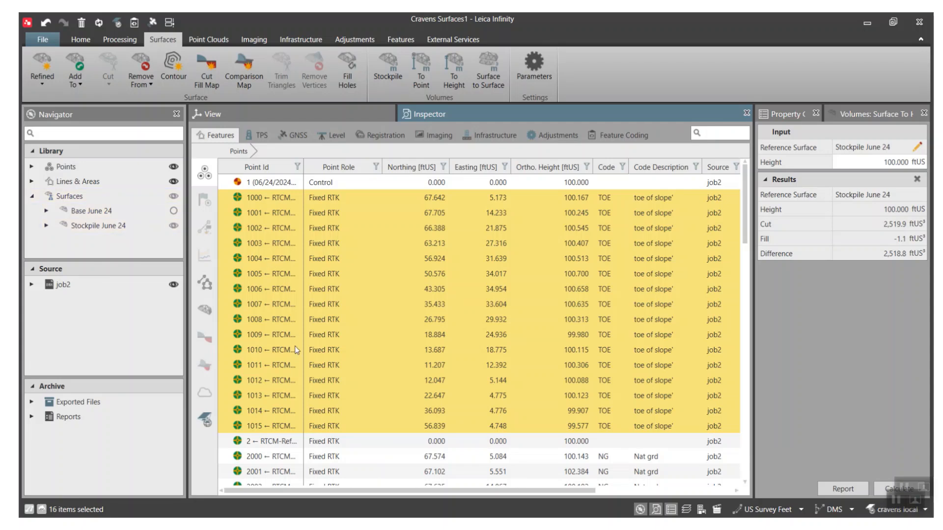
Step: Select the natural ground points 2000–2037 in the points table
scroll("down", 3)
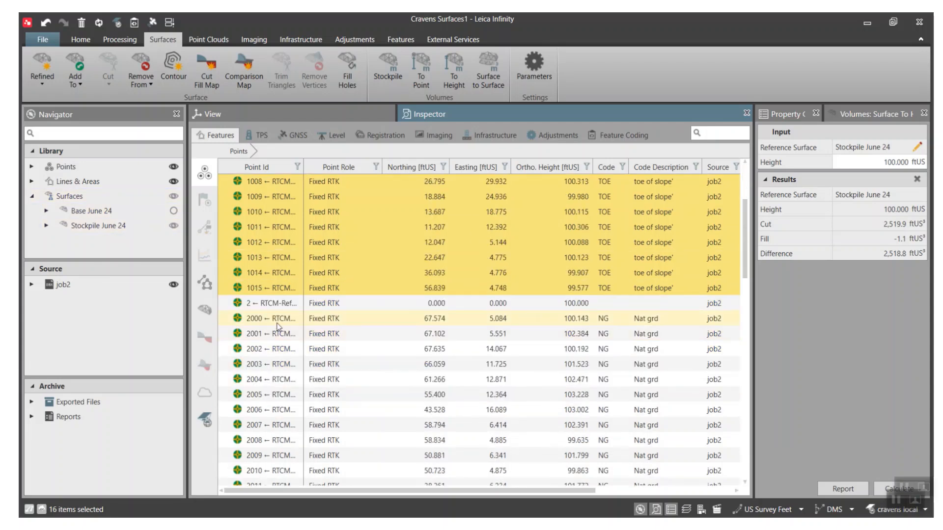
left_click(270, 318)
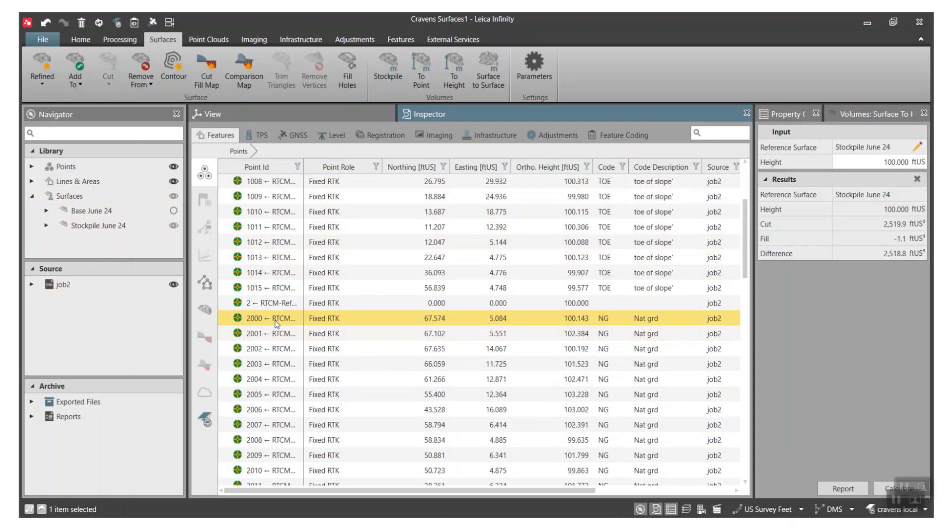
mouse_move(276, 325)
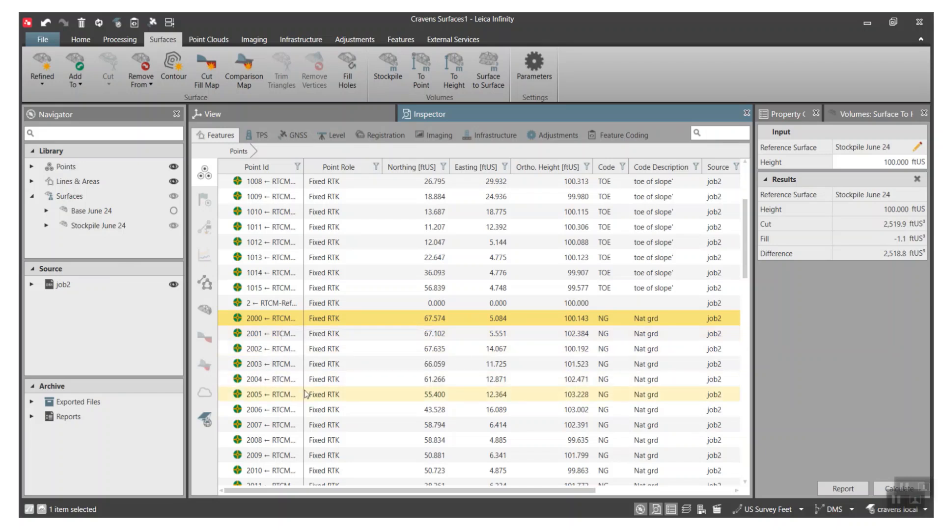
scroll("down", 3)
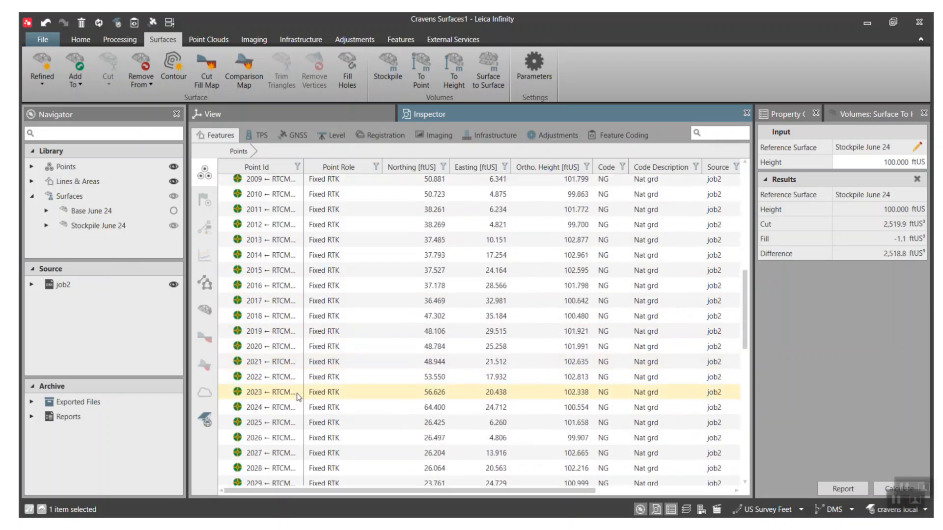
scroll("down", 3)
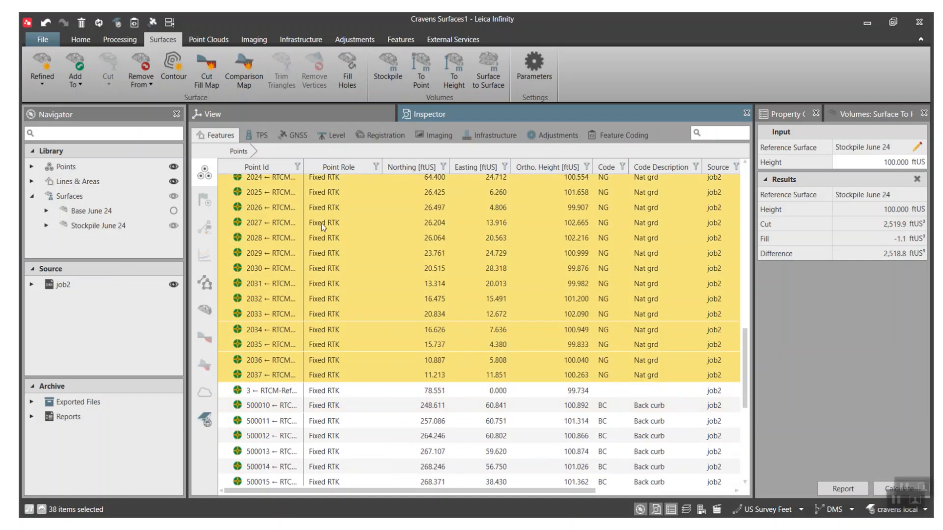
mouse_move(370, 249)
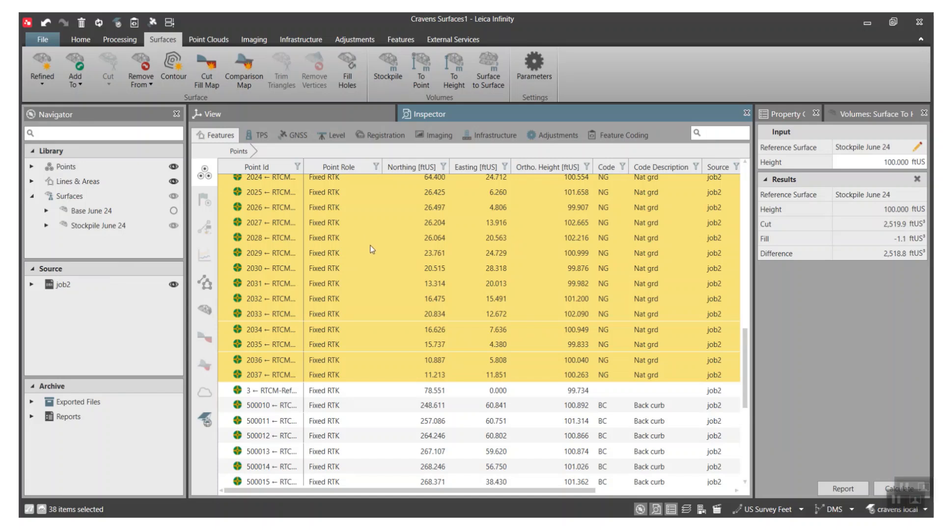
scroll("up", 3)
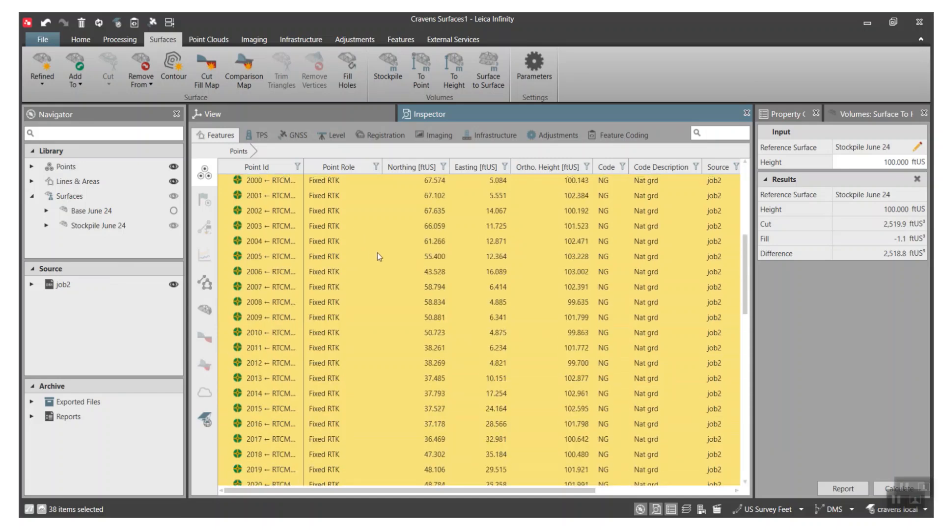
scroll("up", 3)
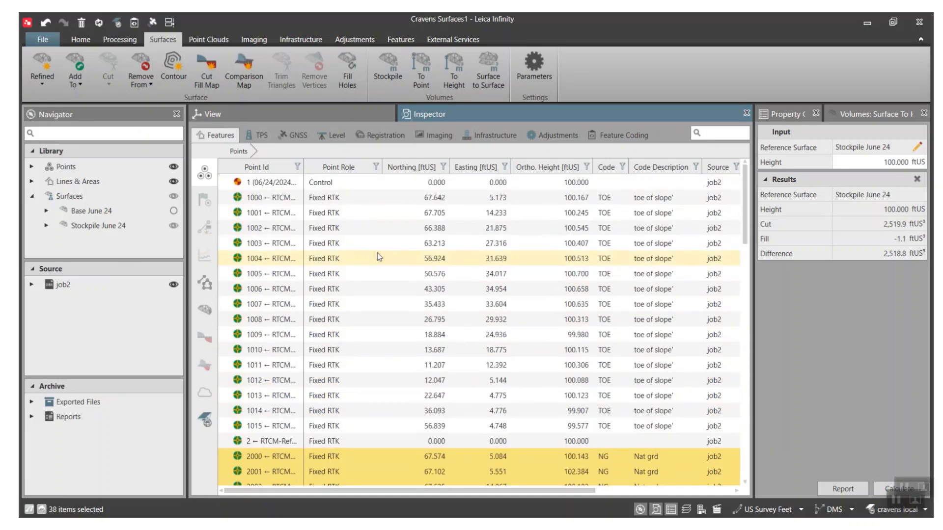
left_click(271, 304)
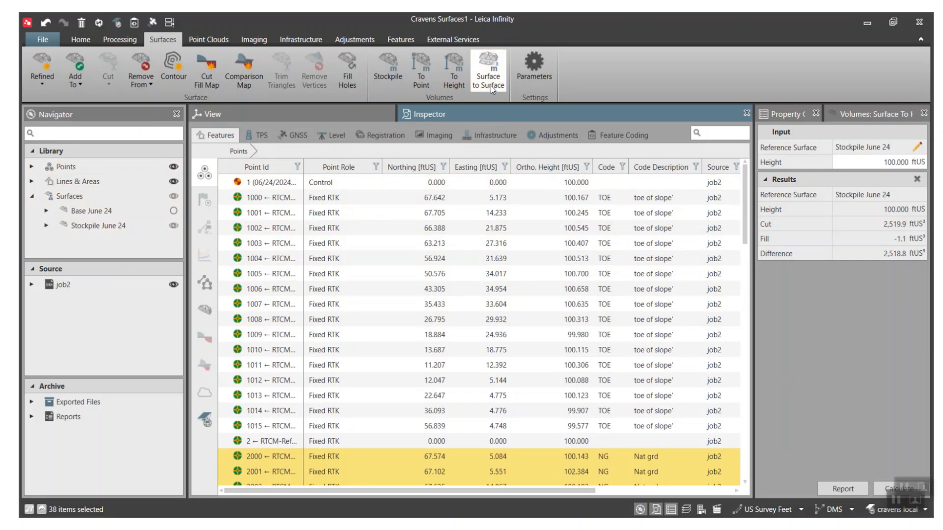
Step: Calculate Surface to Surface volume, Base June 24 to Stockpile June 24: cut 2,271.5, fill -1.2 ftUS³
left_click(487, 69)
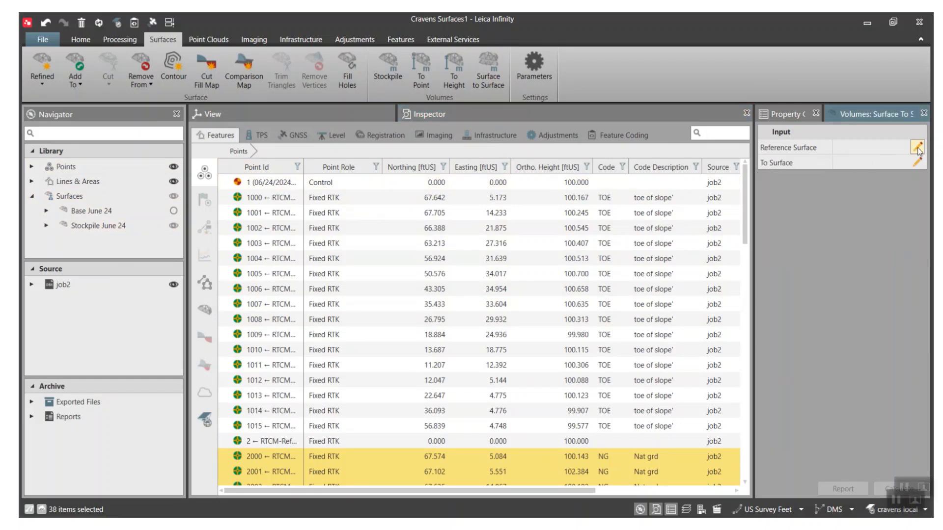
left_click(918, 147)
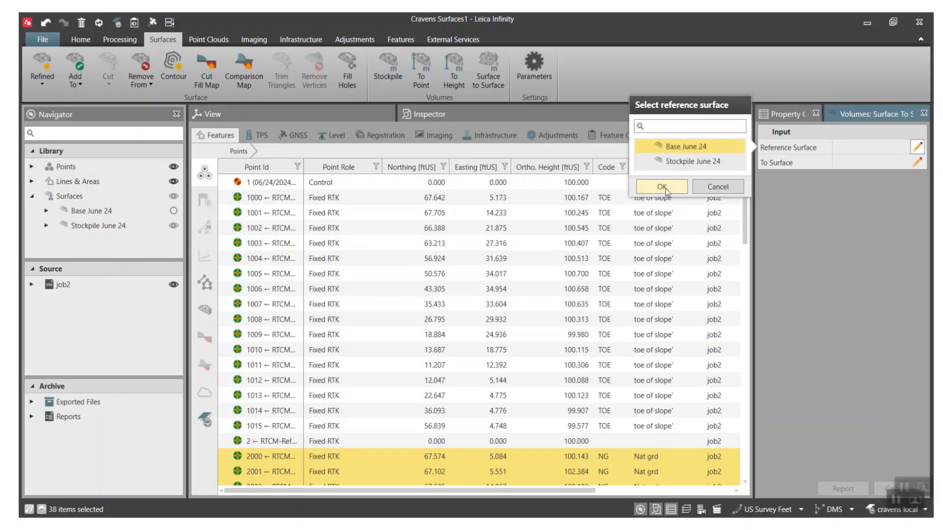
left_click(660, 186)
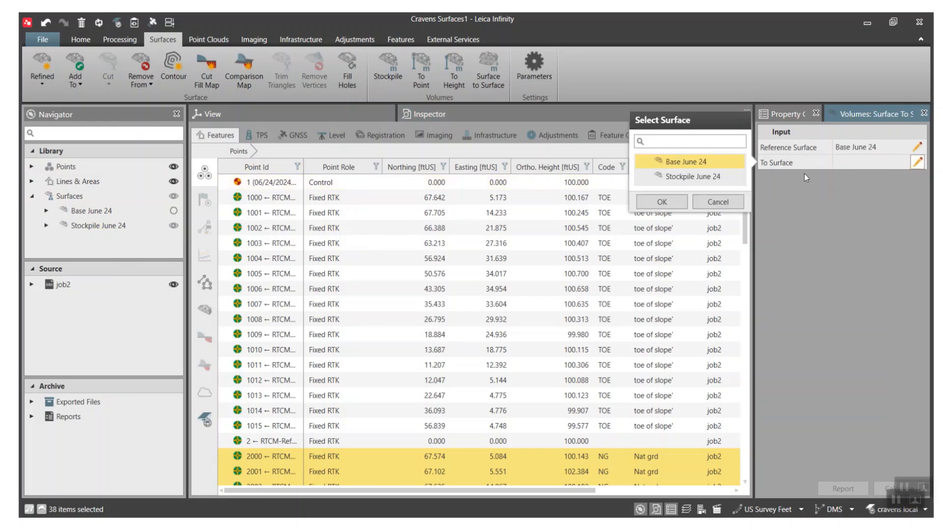
left_click(688, 176)
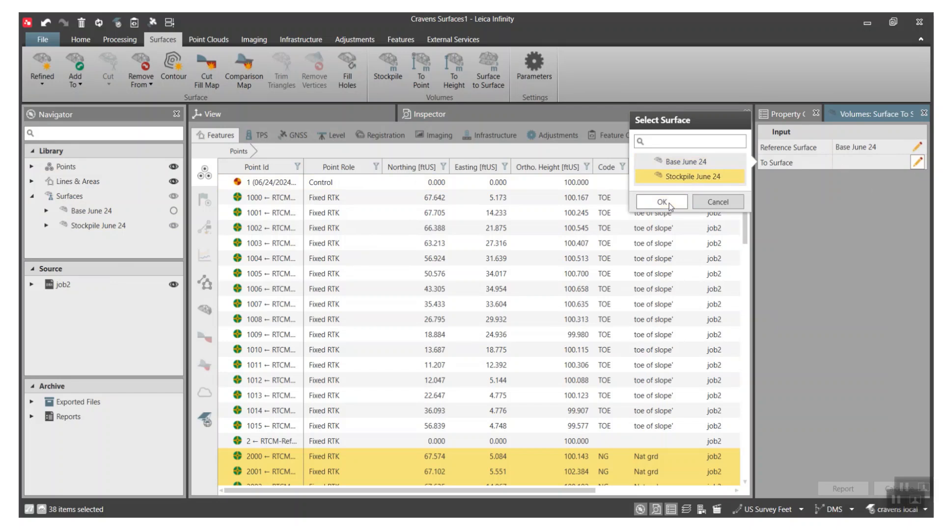
left_click(660, 201)
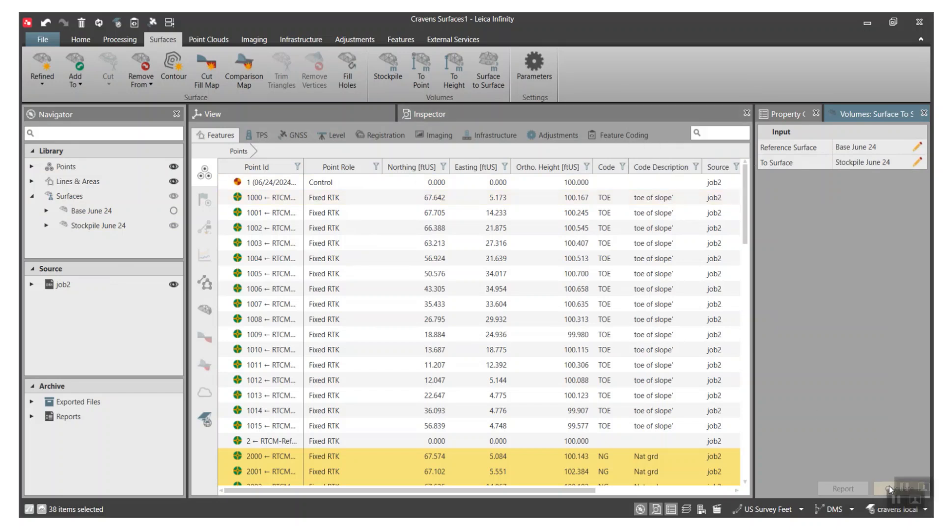
left_click(900, 487)
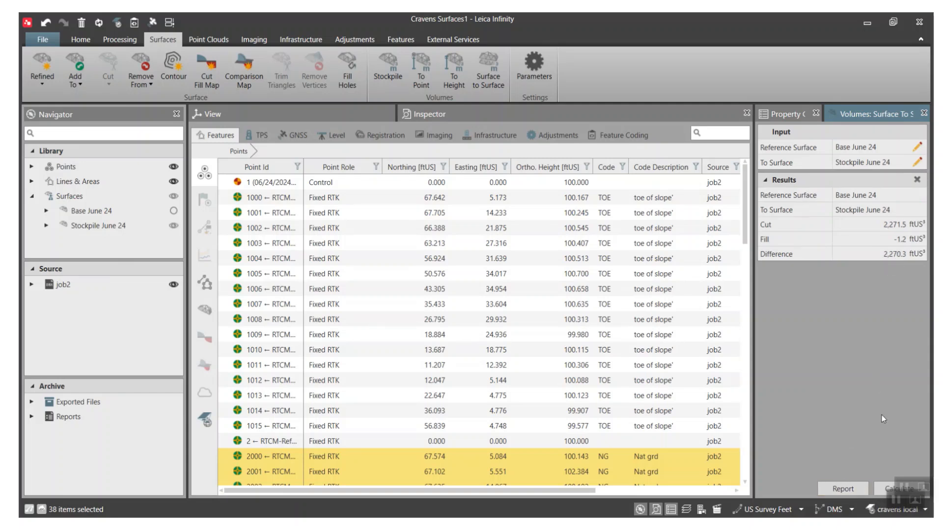
mouse_move(843, 488)
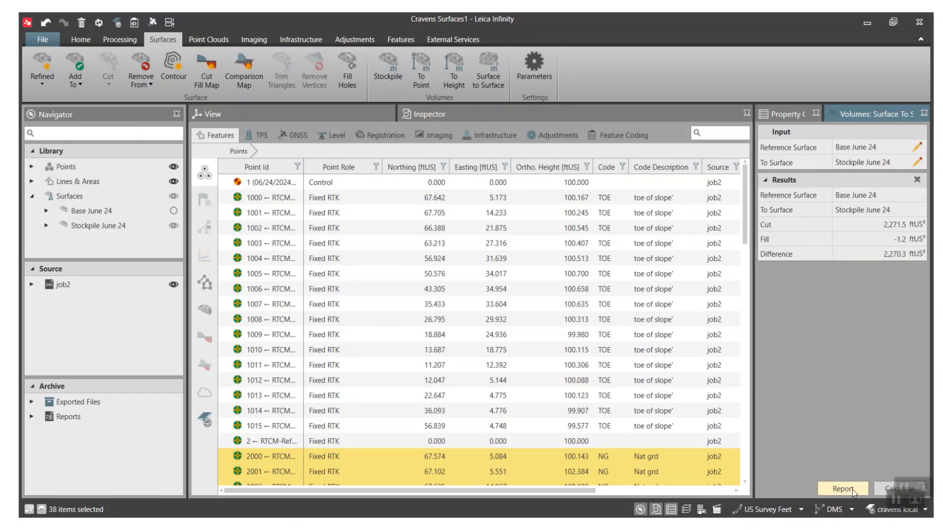
Step: Export the volume report as PDF named 'Cravens Surfaces1 Volume Report Surf 2 Surf'
left_click(841, 488)
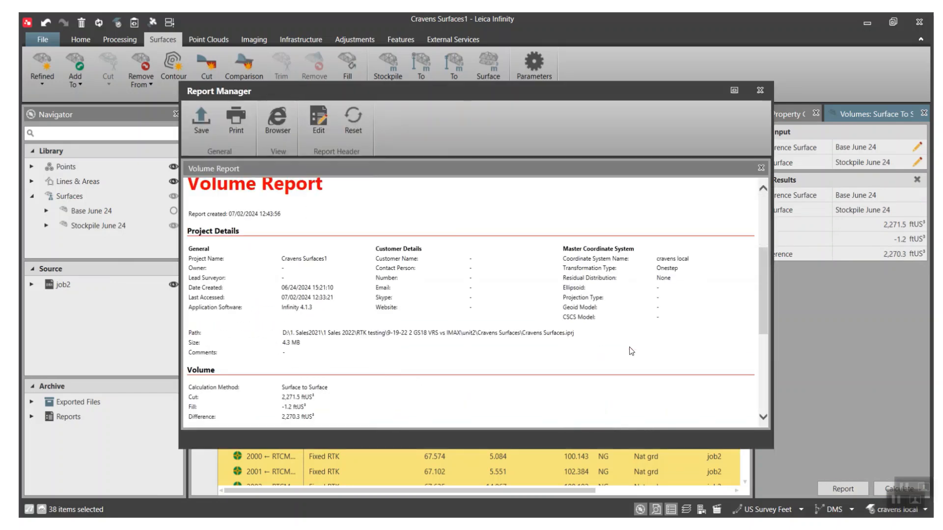
scroll("down", 3)
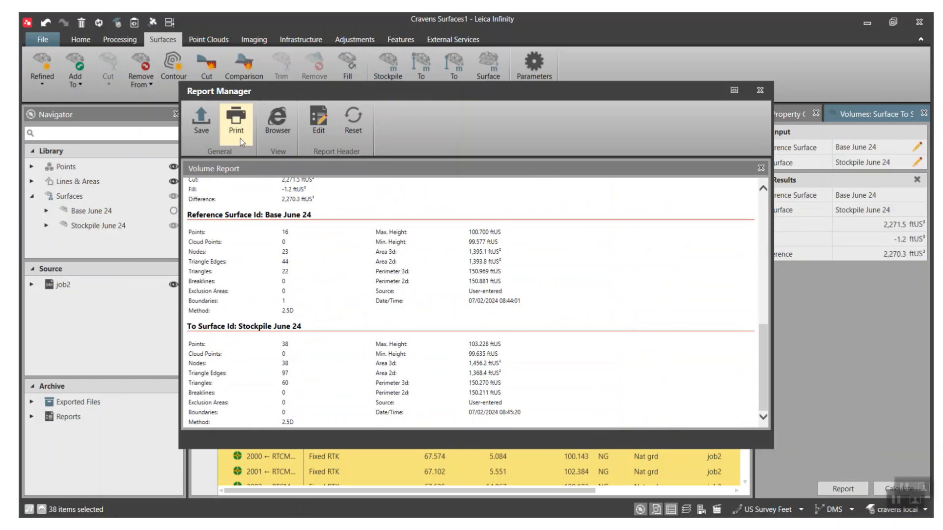
left_click(200, 121)
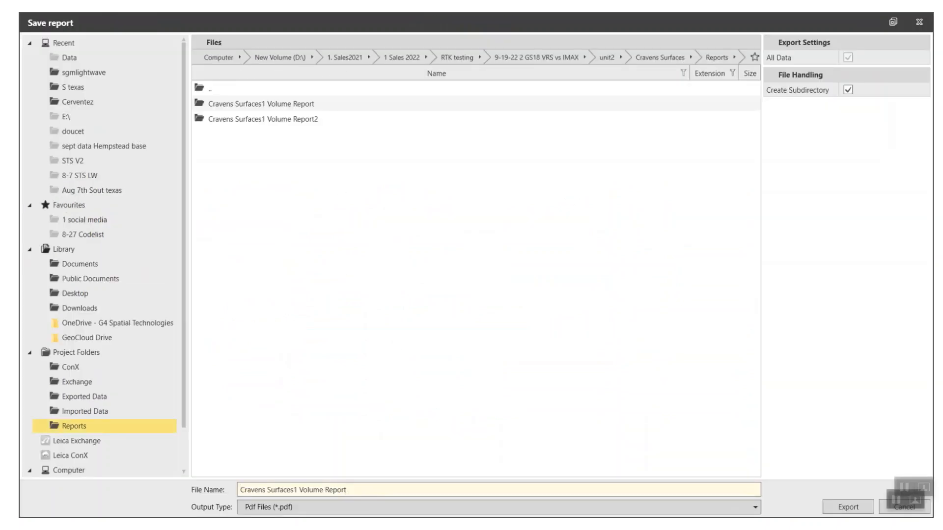
type("Surf")
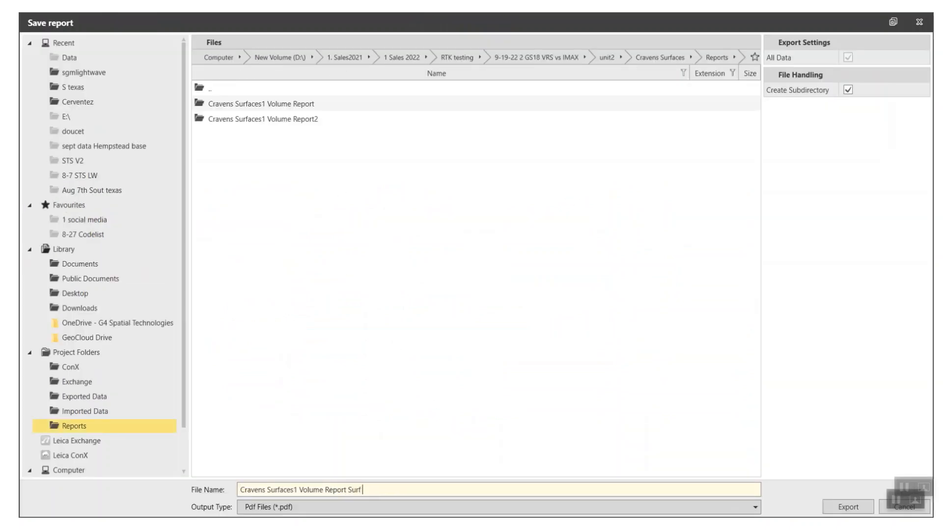
type("2 Surf")
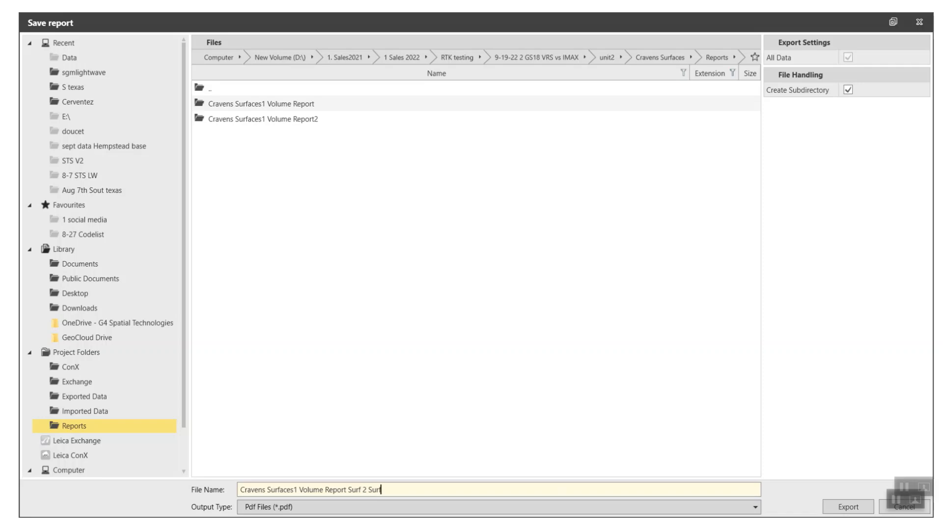
left_click(847, 507)
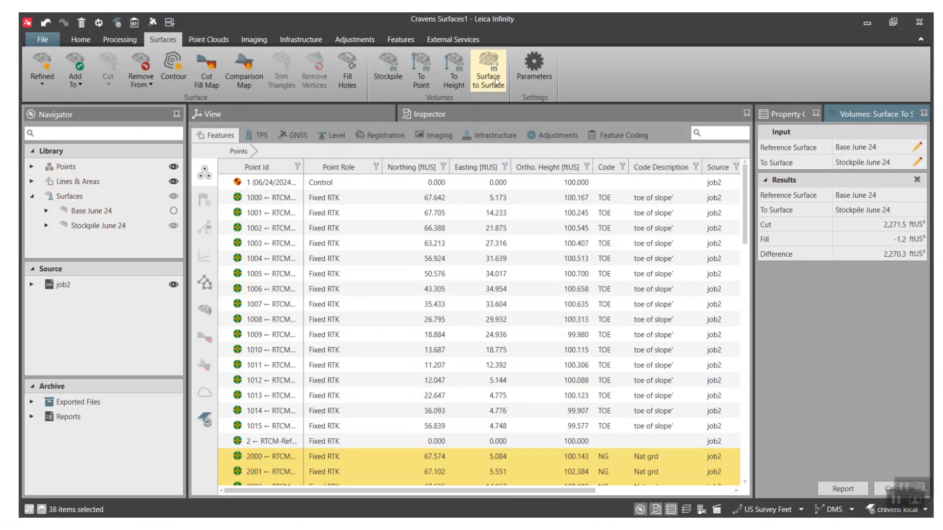
mouse_move(420, 70)
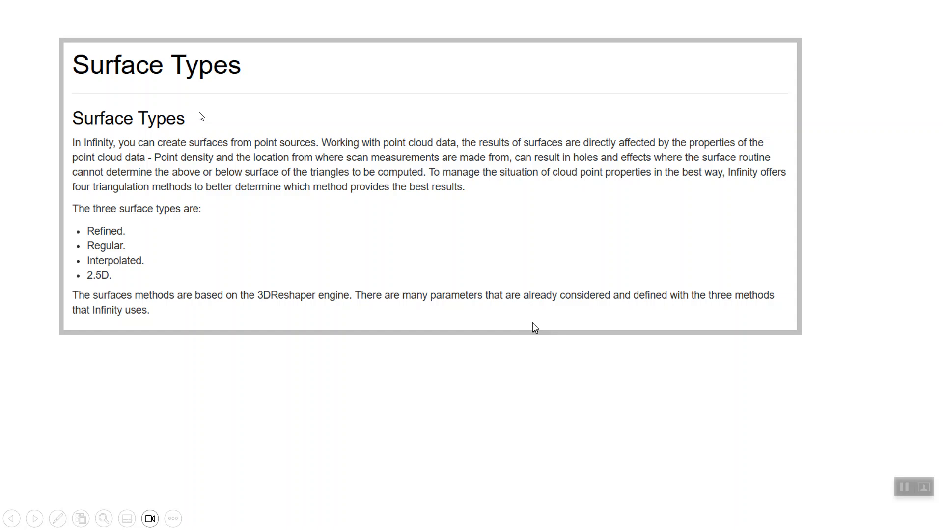
mouse_move(116, 242)
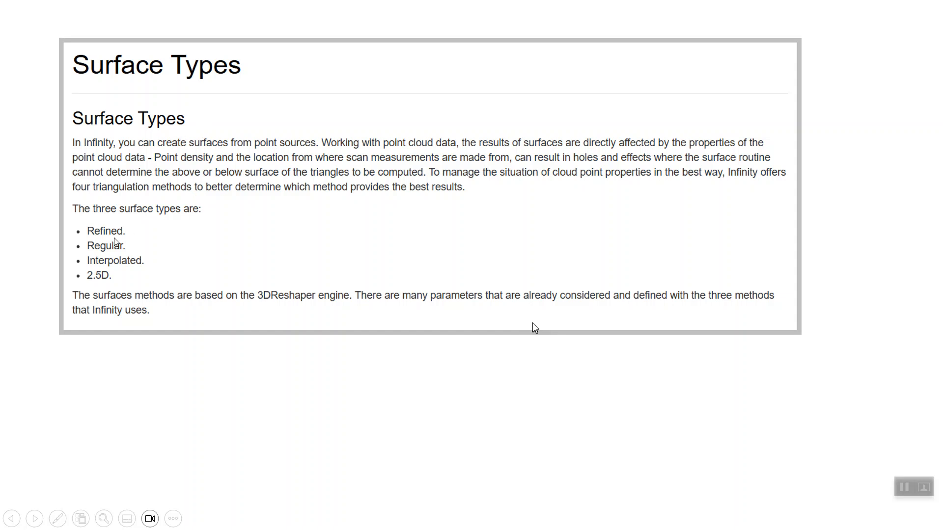
mouse_move(107, 277)
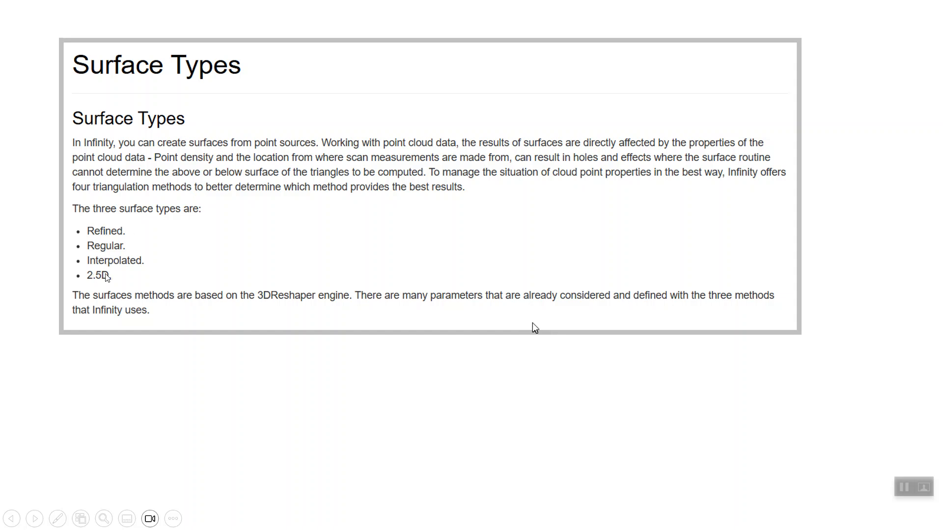
Step: Advance from the Surface Types slide to the 2.5D surface method slide
scroll("down", 3)
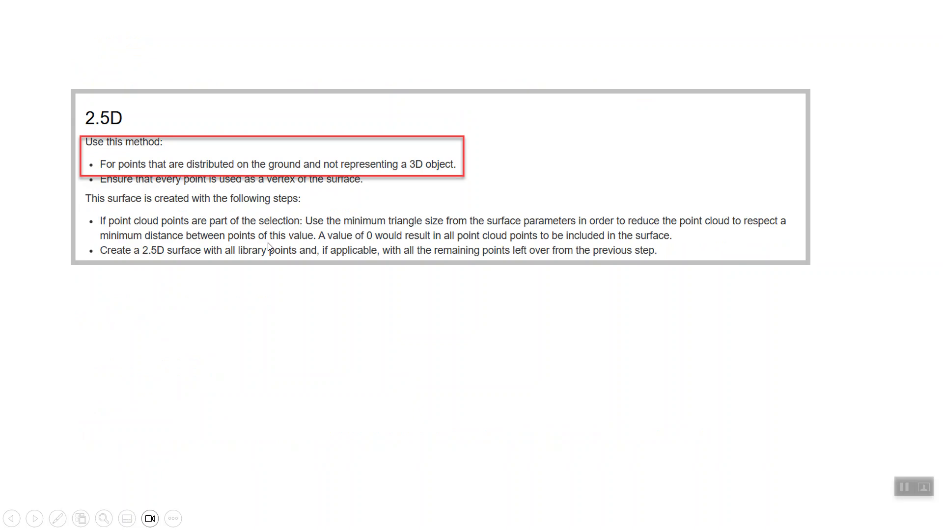
mouse_move(134, 173)
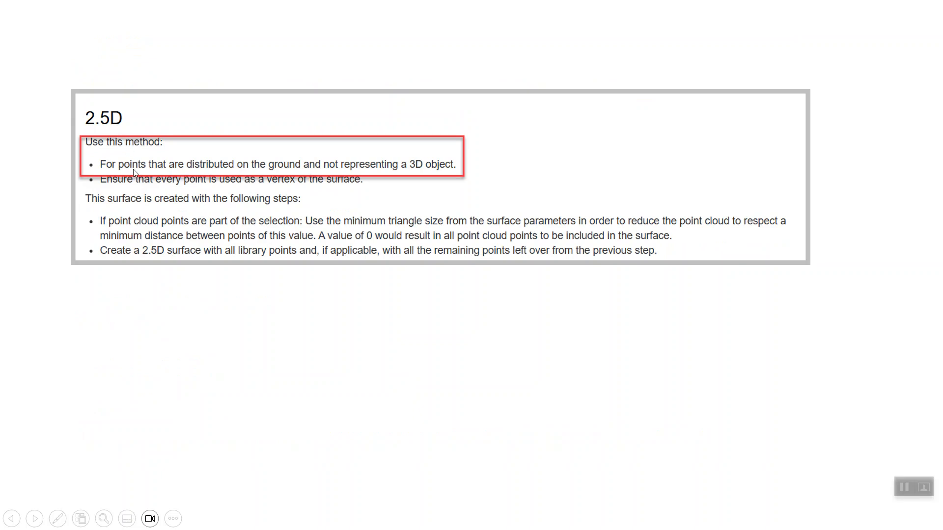
mouse_move(249, 175)
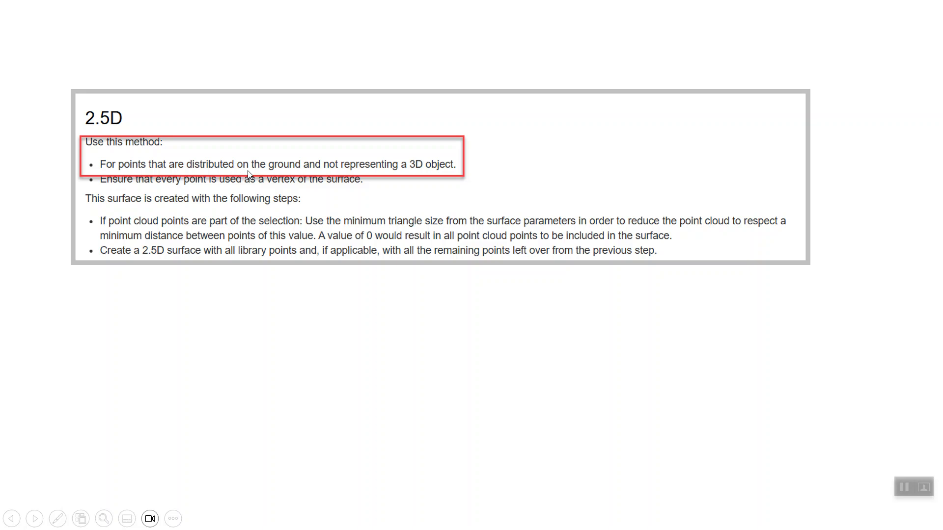
mouse_move(417, 174)
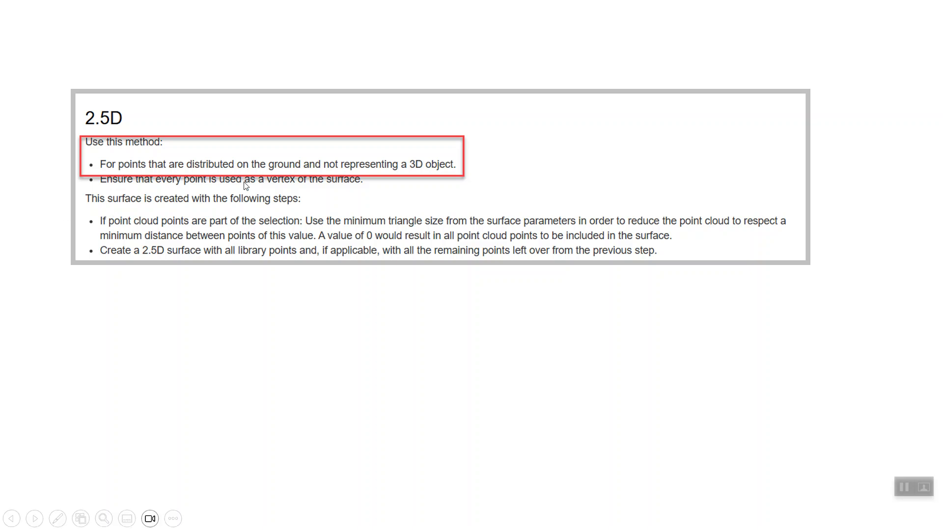
Step: Advance to the Leica Infinity Office Software Core features slide
left_click(34, 519)
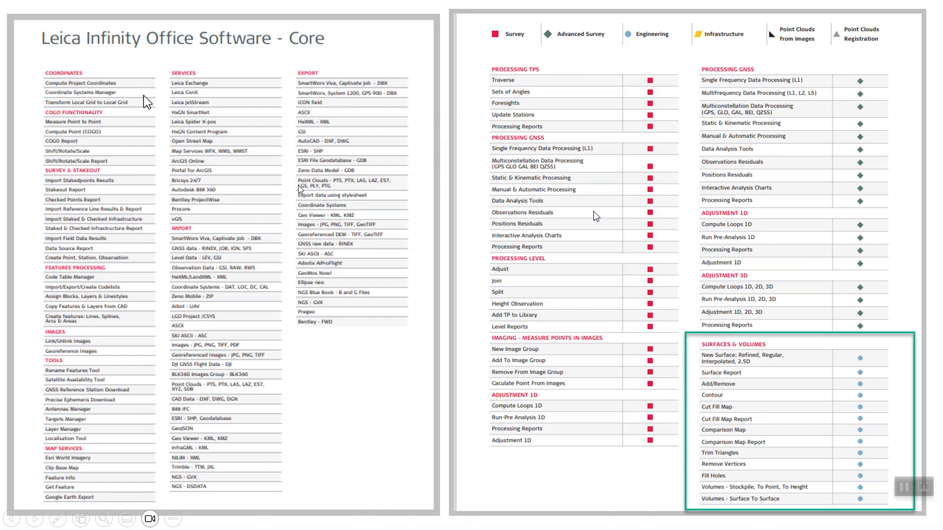
mouse_move(85, 66)
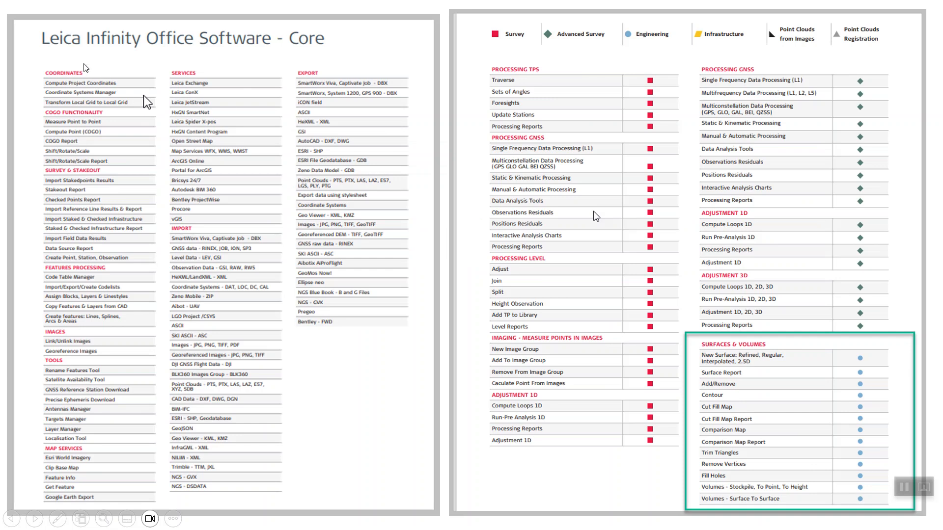
mouse_move(308, 59)
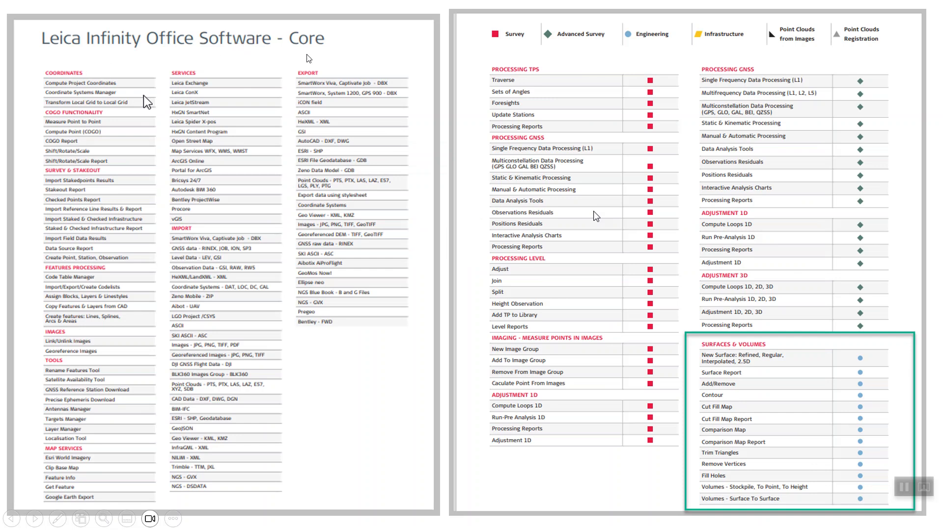
mouse_move(306, 56)
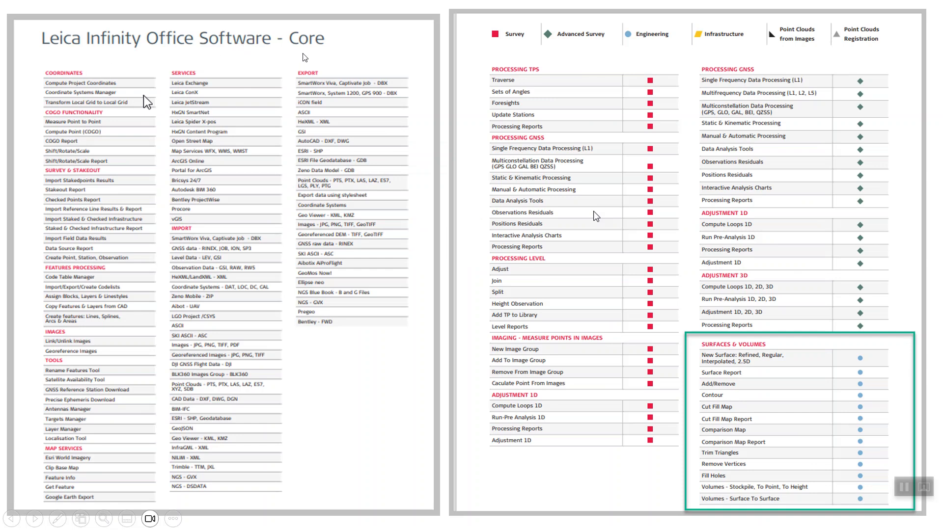
mouse_move(268, 241)
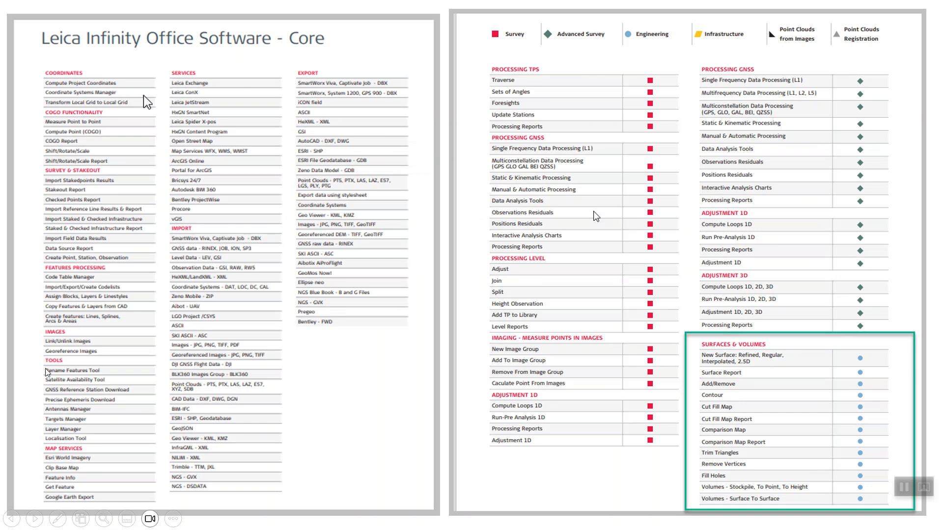
mouse_move(354, 167)
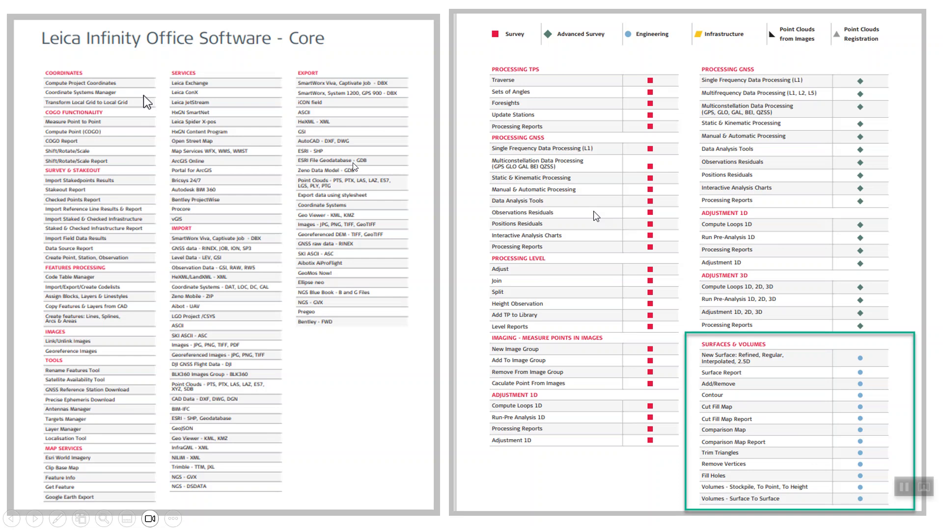
mouse_move(877, 333)
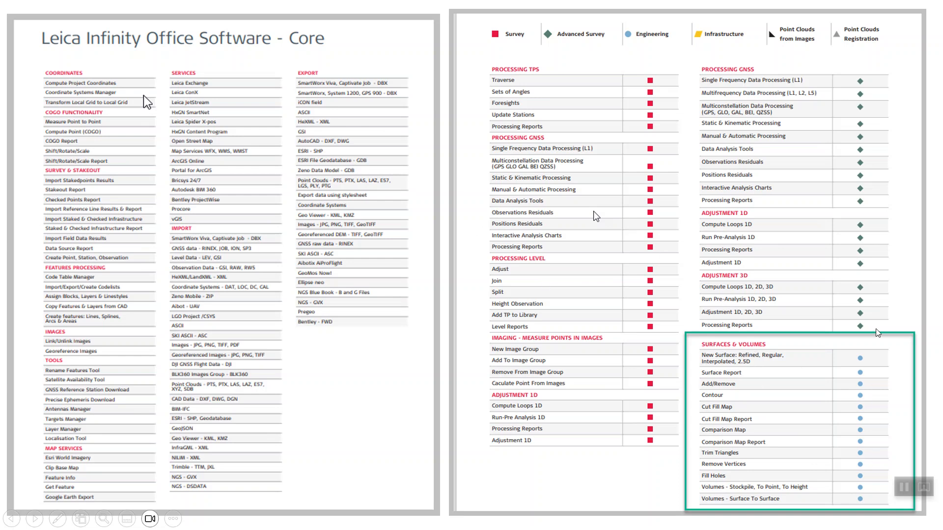
mouse_move(650, 61)
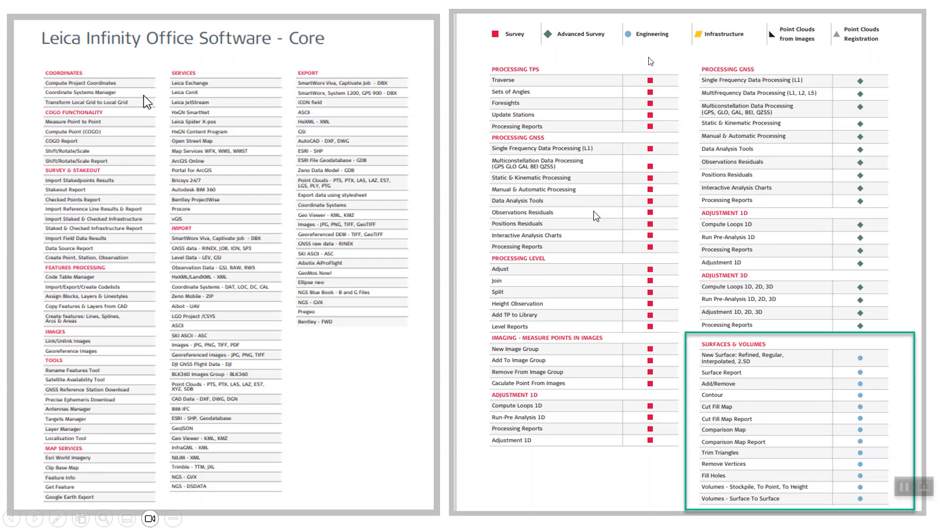
mouse_move(735, 420)
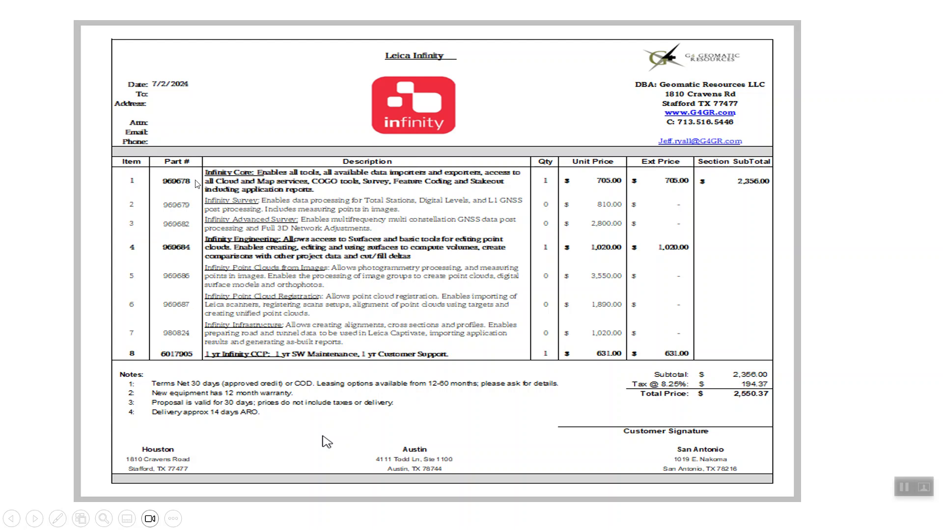
mouse_move(654, 195)
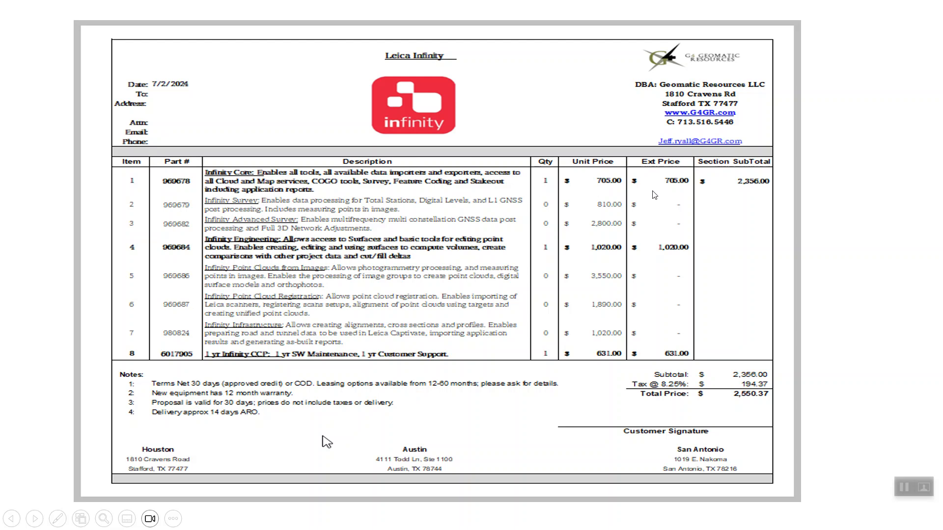
mouse_move(475, 263)
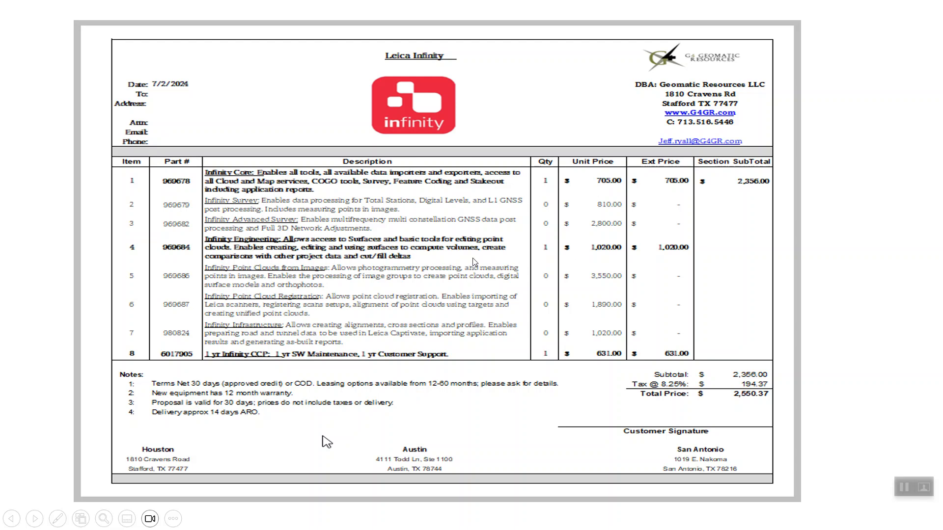
mouse_move(206, 364)
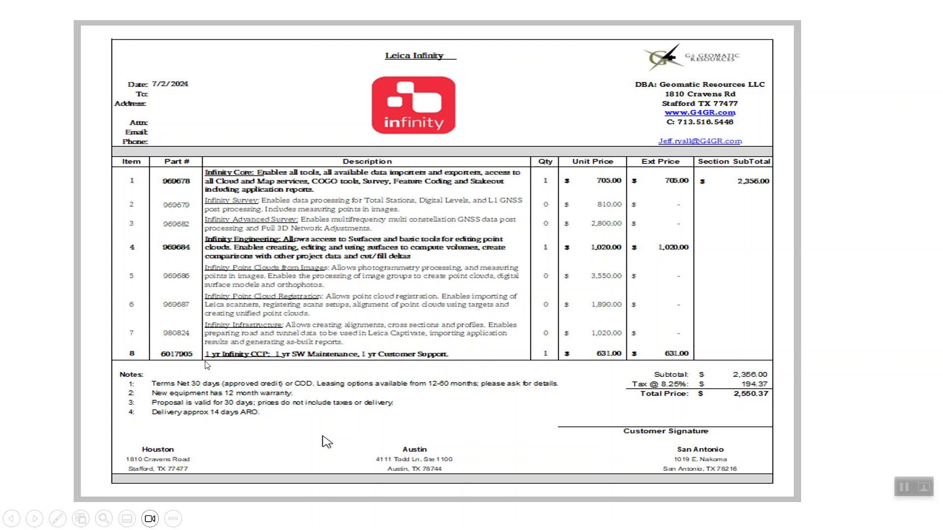
mouse_move(338, 367)
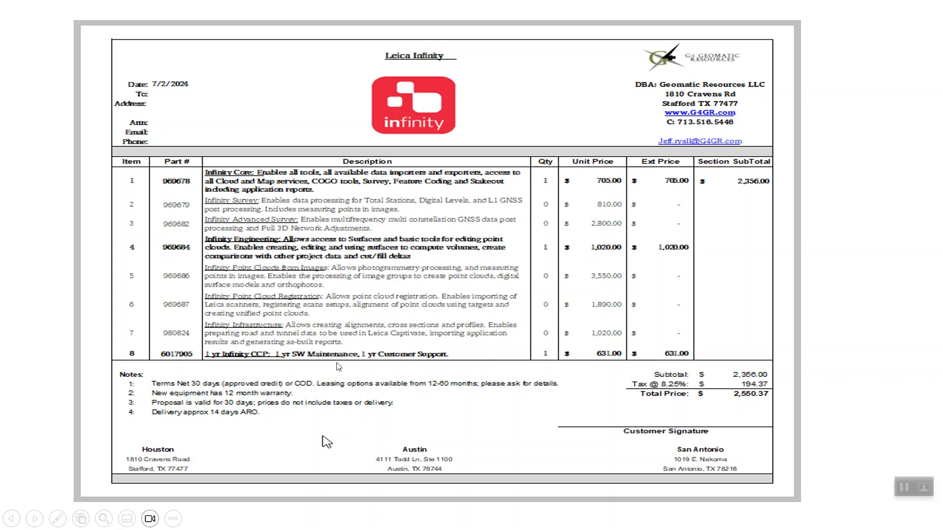
mouse_move(633, 373)
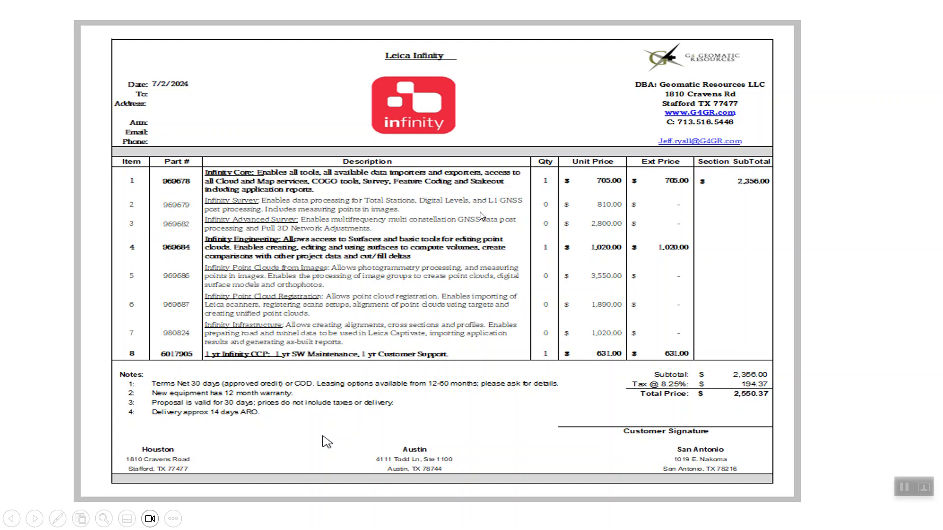
mouse_move(701, 173)
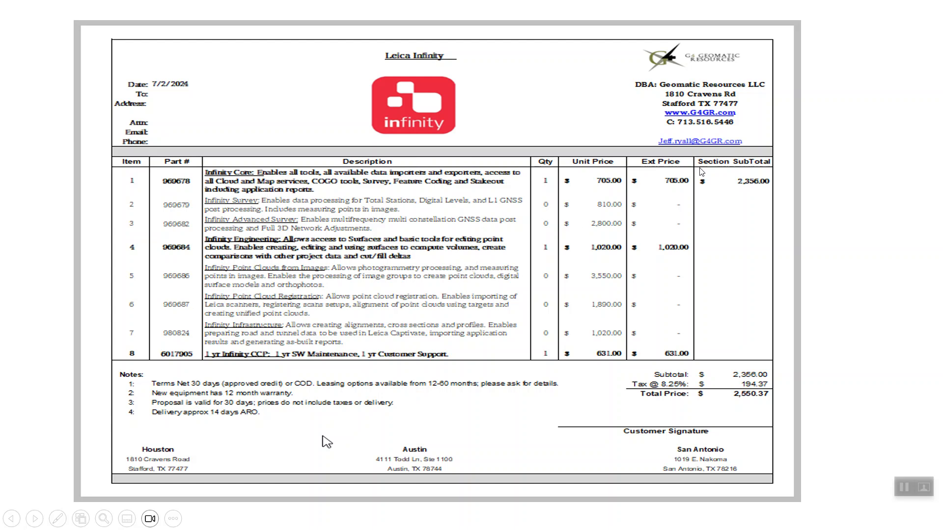
mouse_move(692, 131)
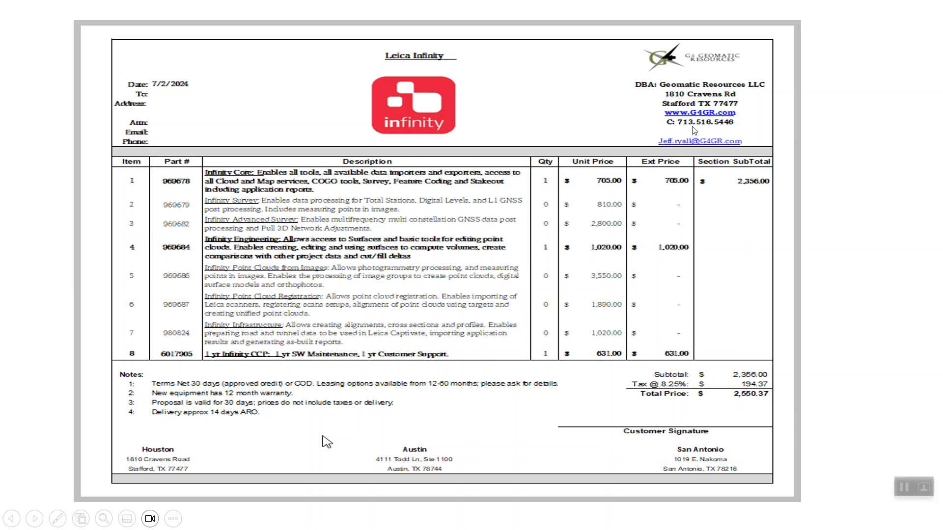
mouse_move(503, 257)
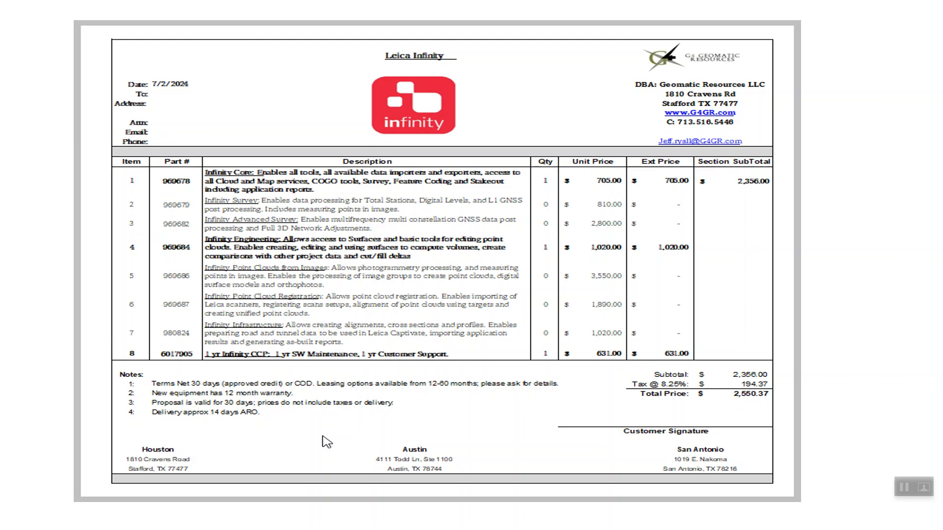
mouse_move(554, 283)
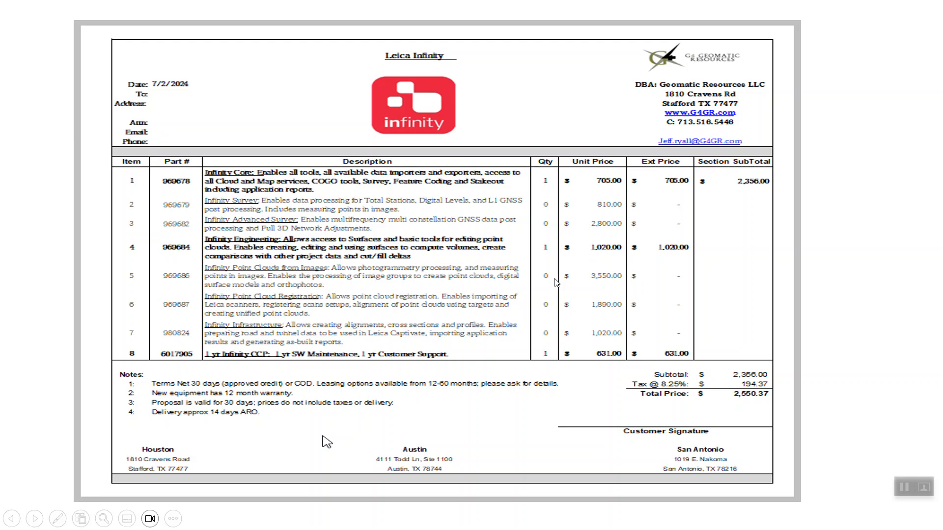
mouse_move(550, 403)
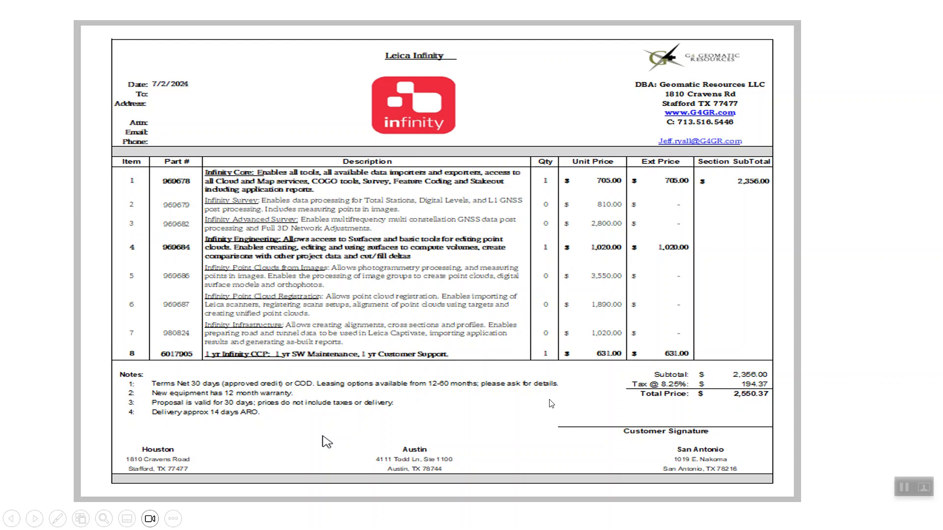